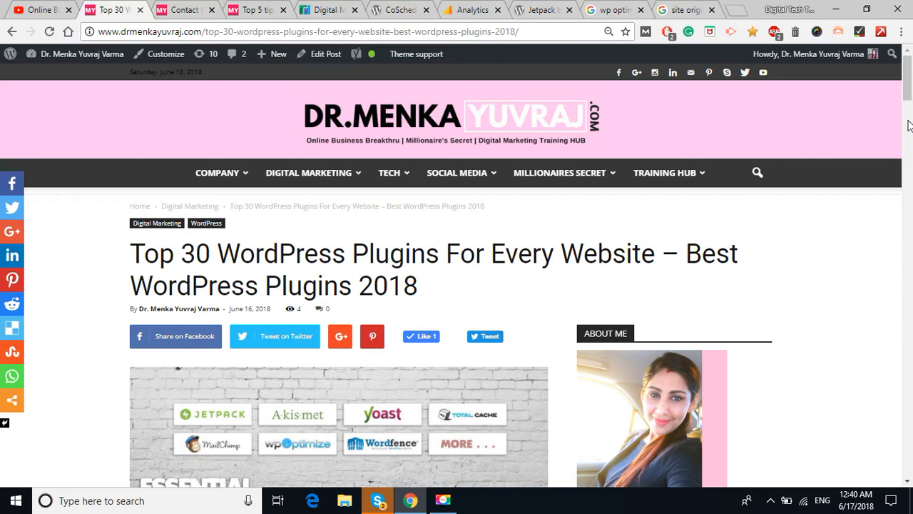
mouse_move(324, 53)
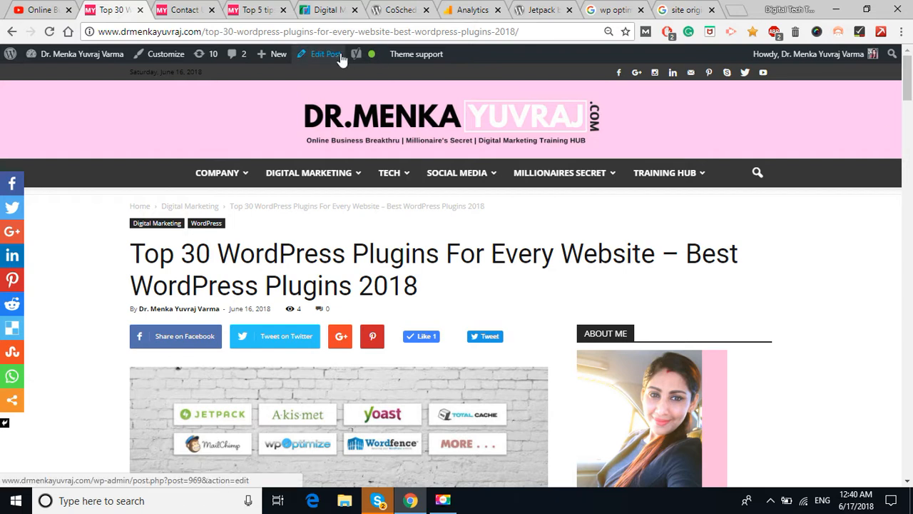
mouse_move(325, 53)
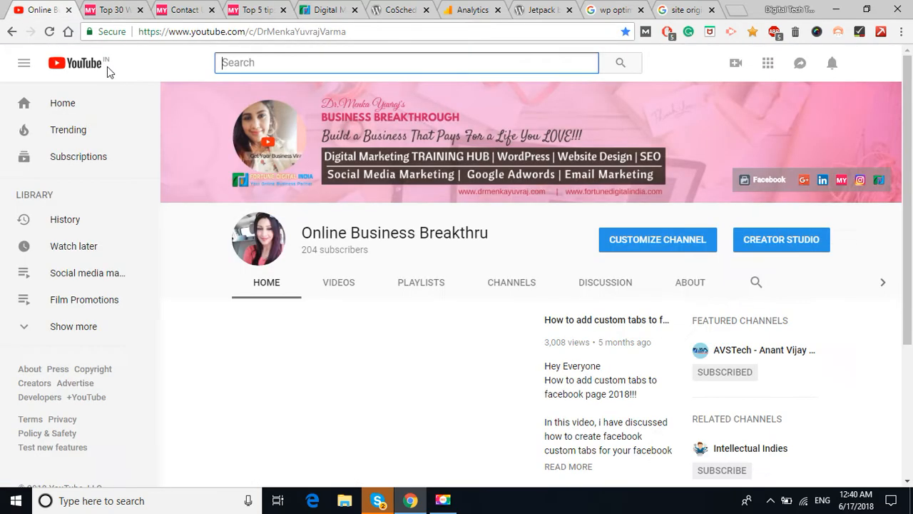
mouse_move(778, 92)
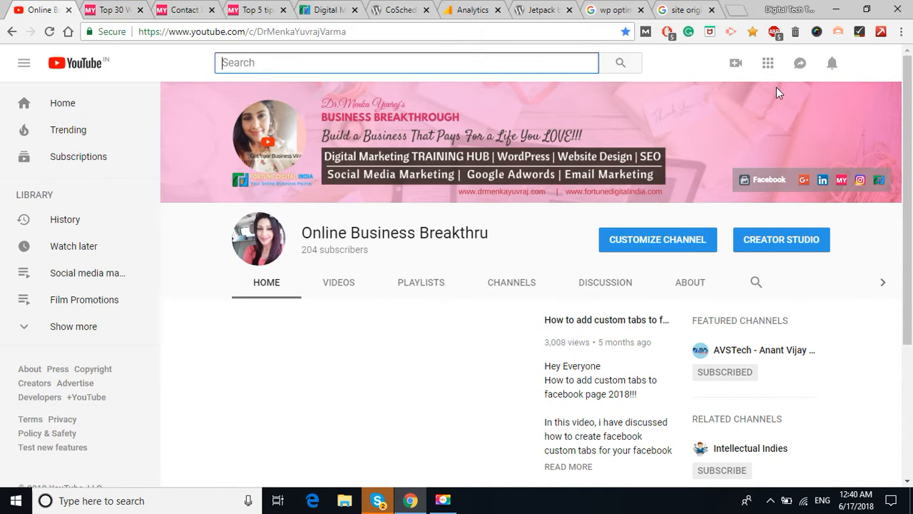
Briefly play the channel's featured video, then go back to the Top 30 WordPress Plugins post.
click(606, 319)
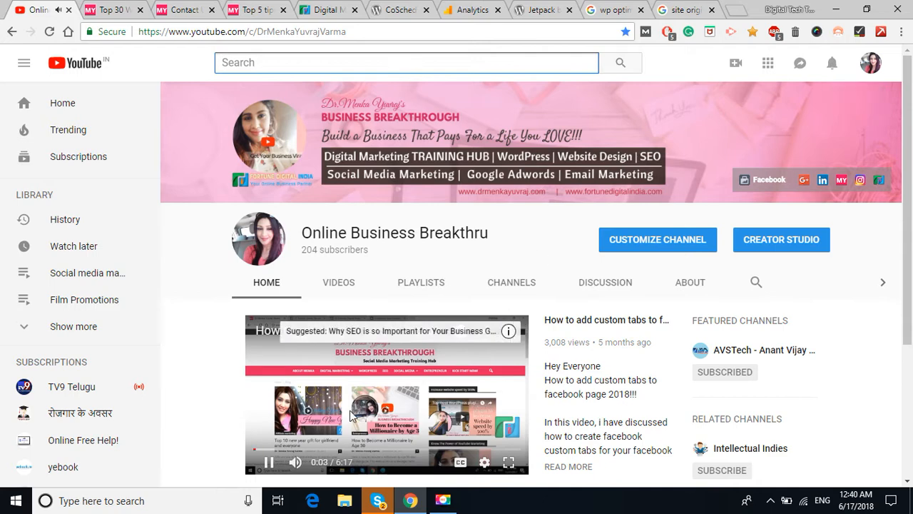
click(115, 10)
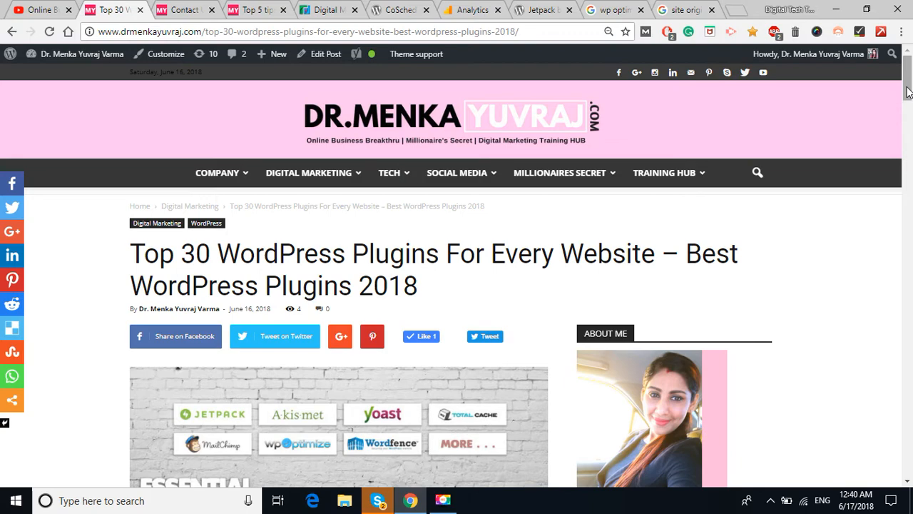
scroll(down, 3)
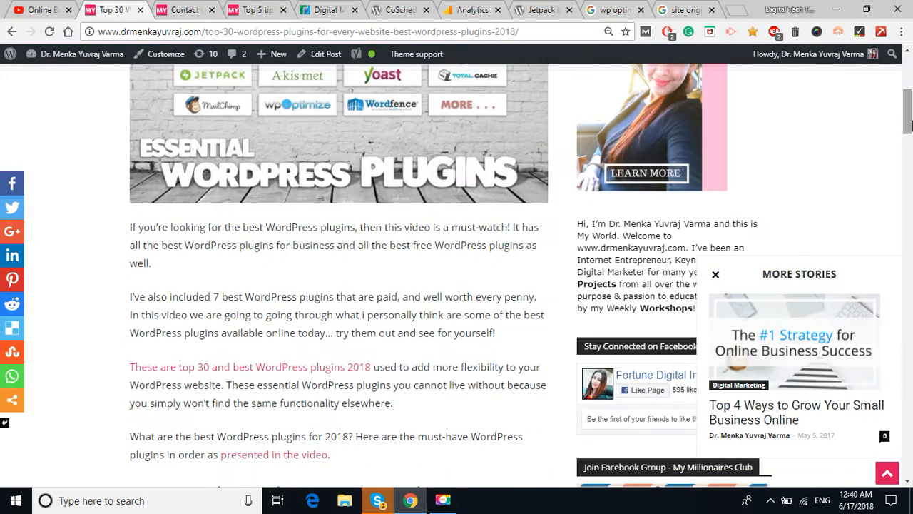
click(182, 10)
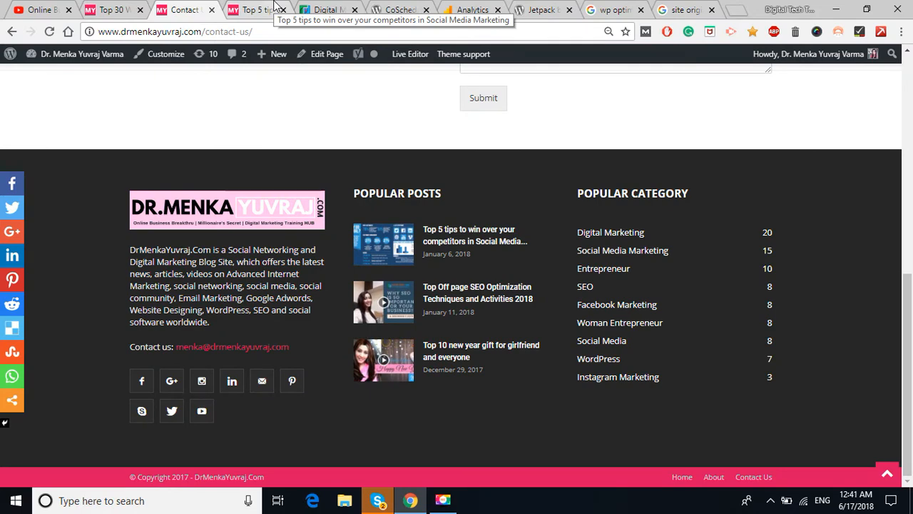
click(327, 10)
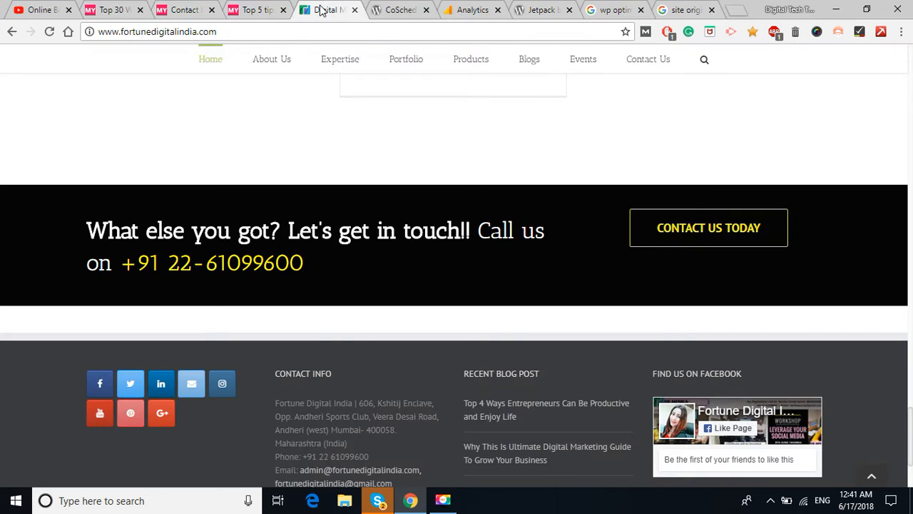
click(110, 10)
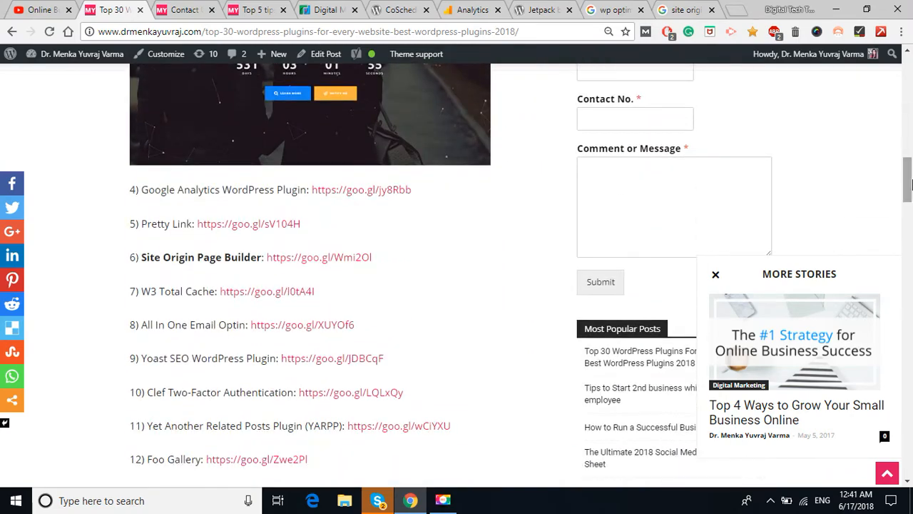
scroll(down, 3)
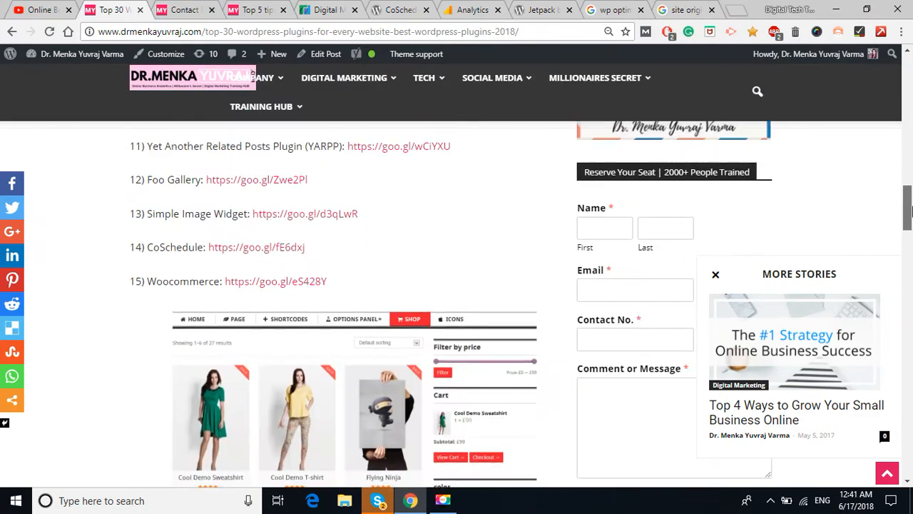
scroll(down, 3)
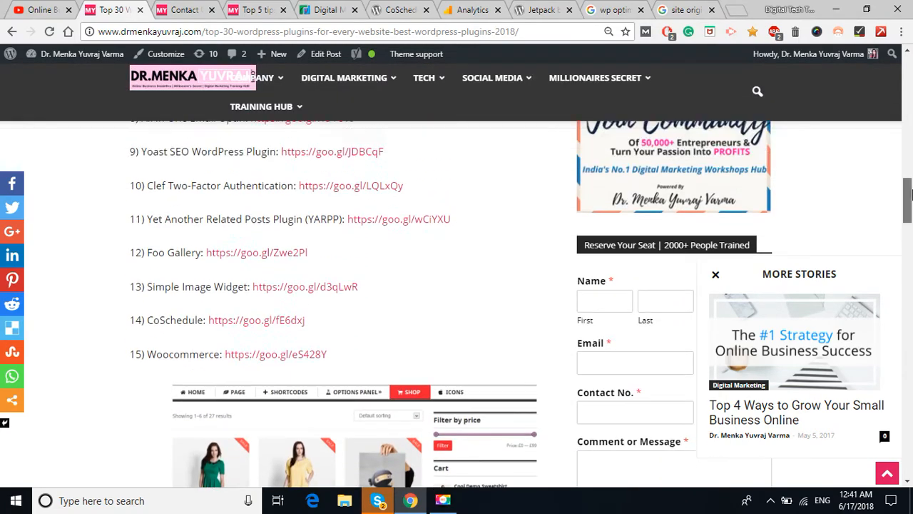
scroll(up, 3)
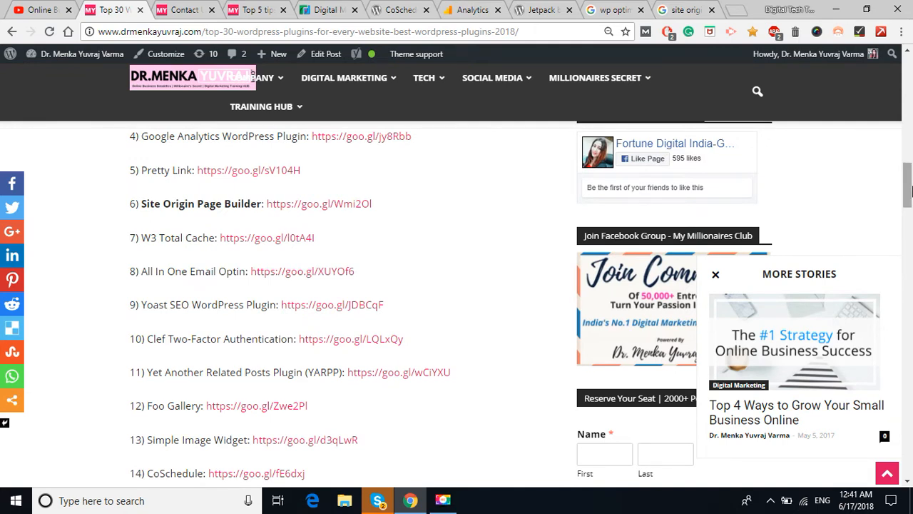
mouse_move(437, 237)
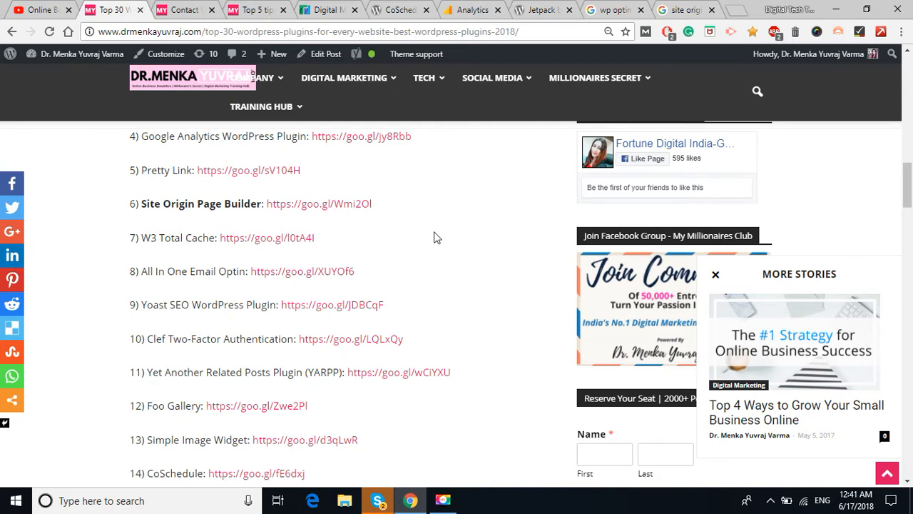
mouse_move(904, 207)
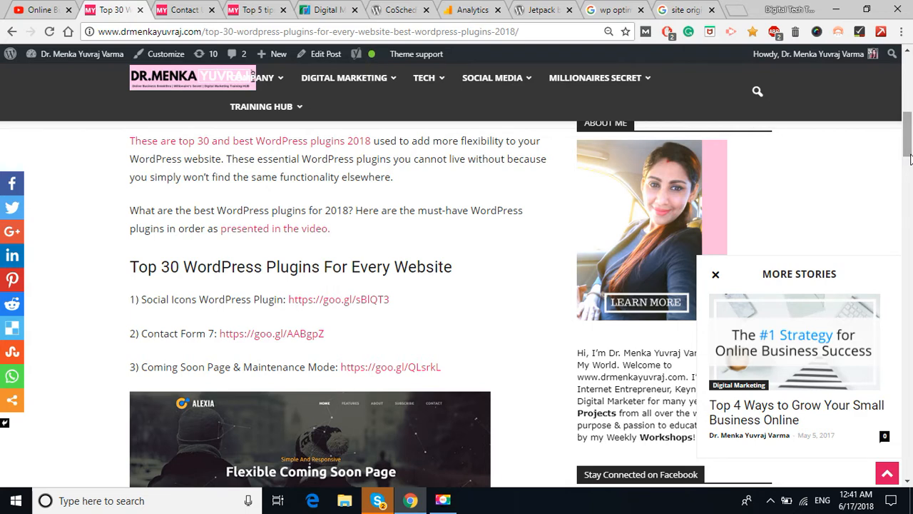
mouse_move(421, 317)
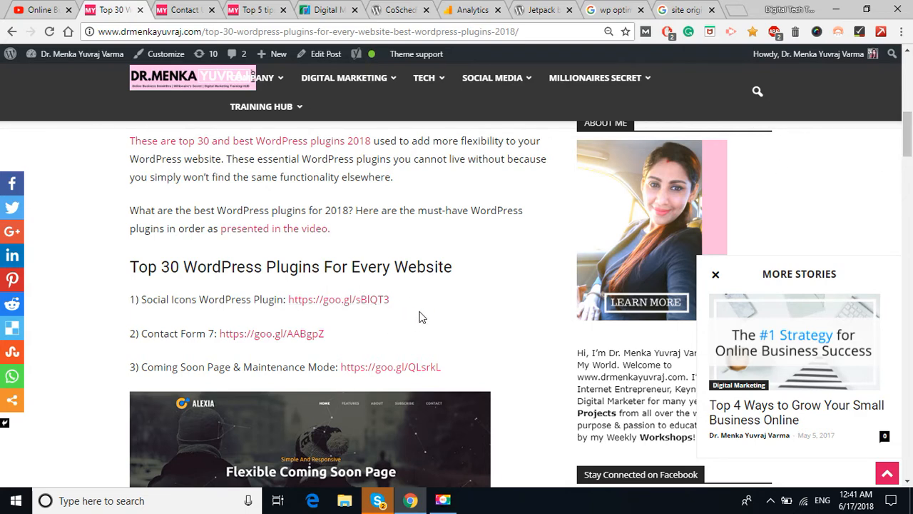
scroll(down, 3)
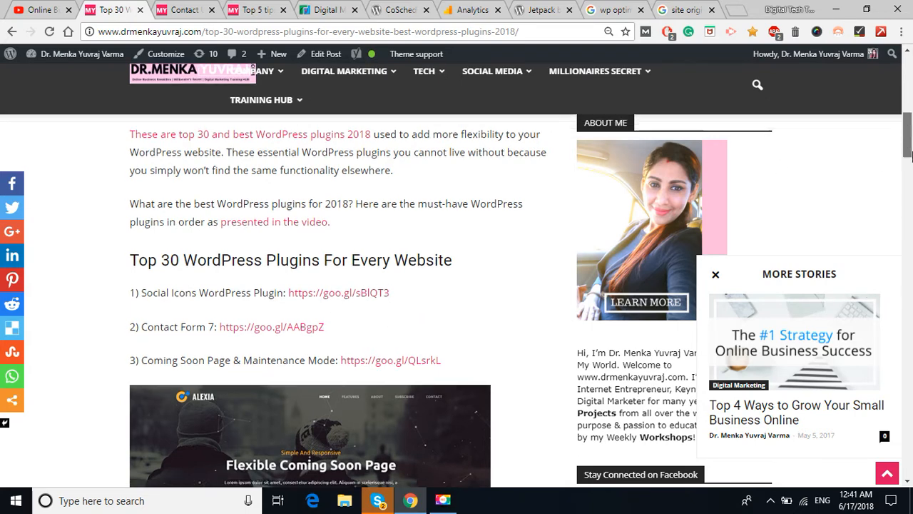
scroll(down, 3)
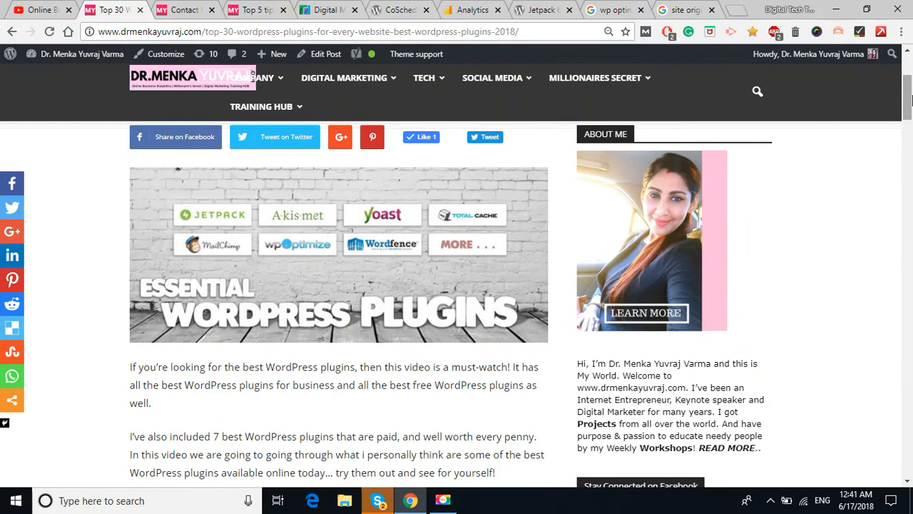
scroll(down, 3)
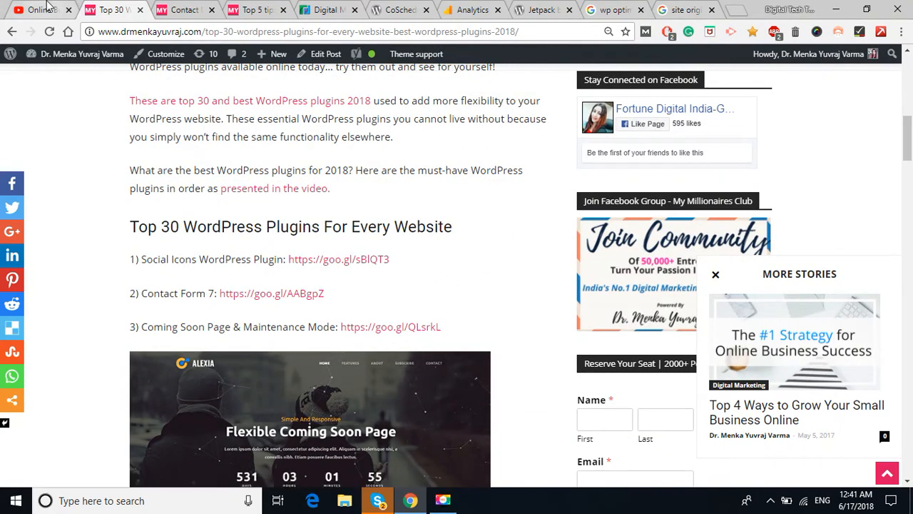
Switch to the drmenkayuvraj.com Contact Us page tab.
click(182, 10)
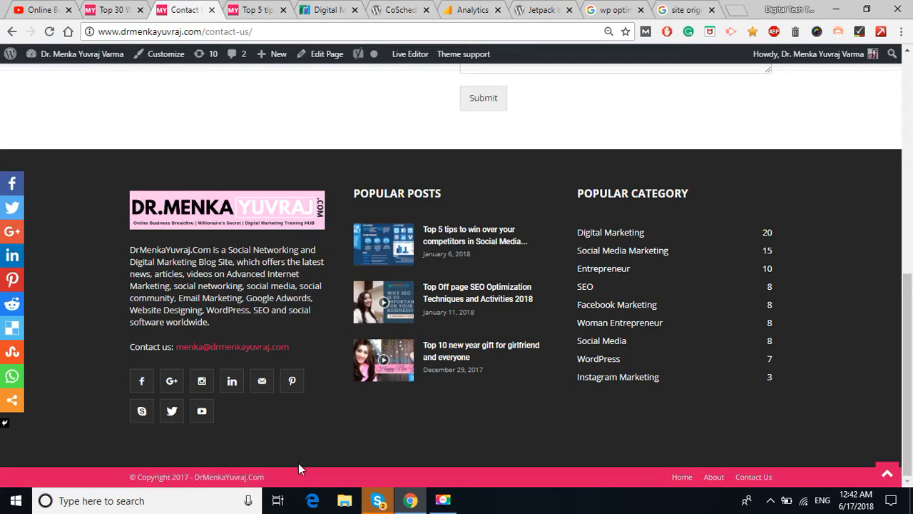
mouse_move(141, 381)
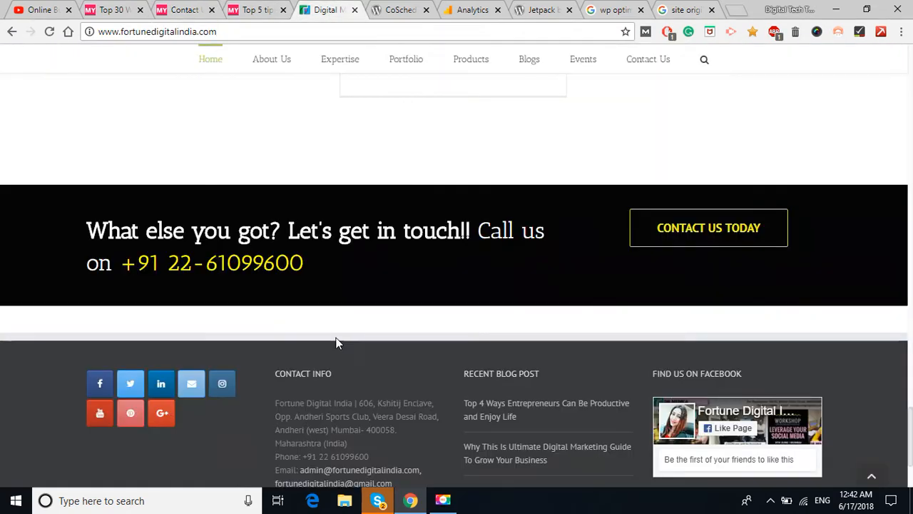
mouse_move(99, 383)
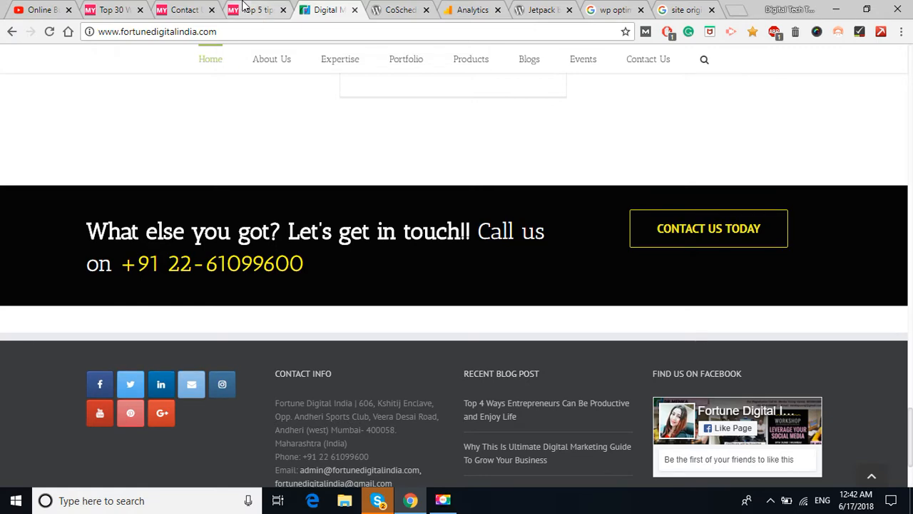
Return to Contact Us and scroll through Get In Touch and the Training Or Consultation form.
click(186, 9)
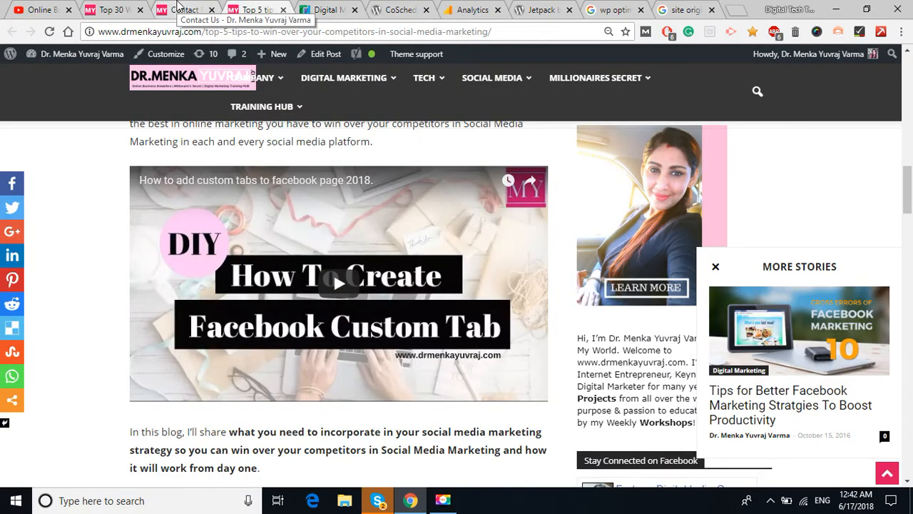
click(114, 9)
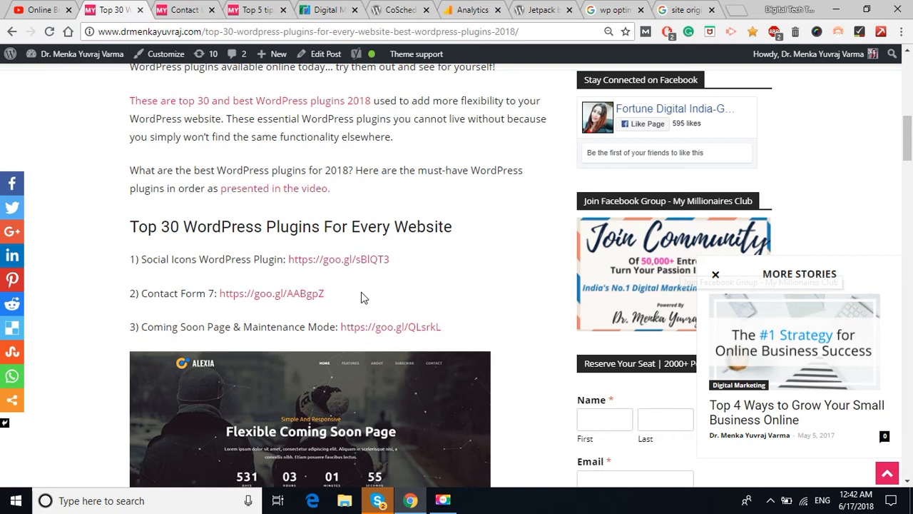
click(184, 10)
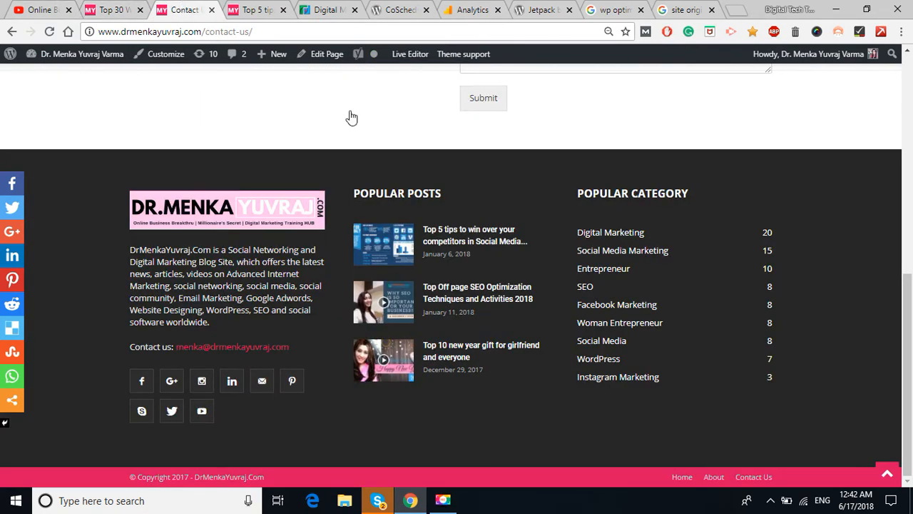
scroll(up, 3)
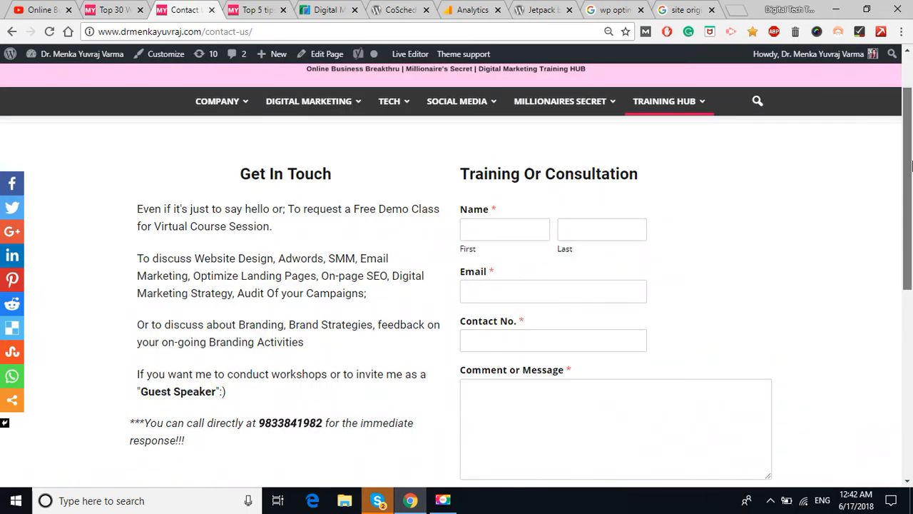
scroll(down, 3)
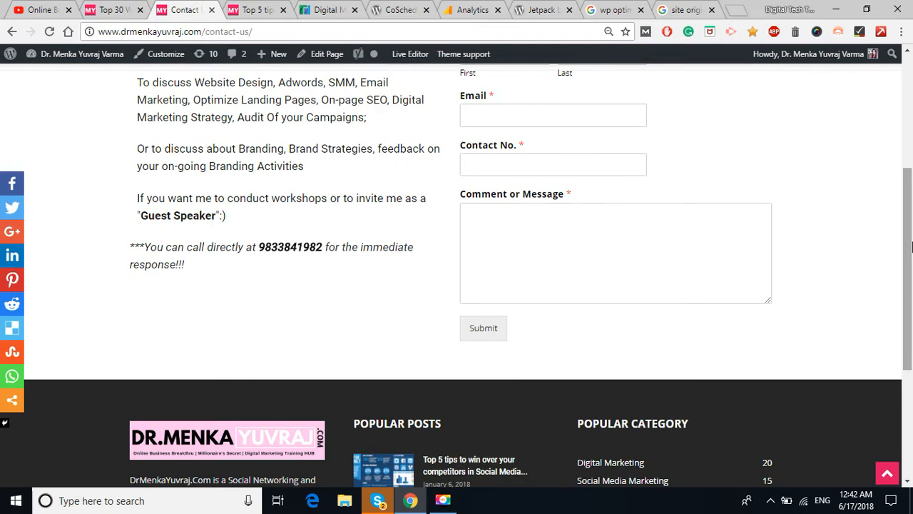
scroll(up, 3)
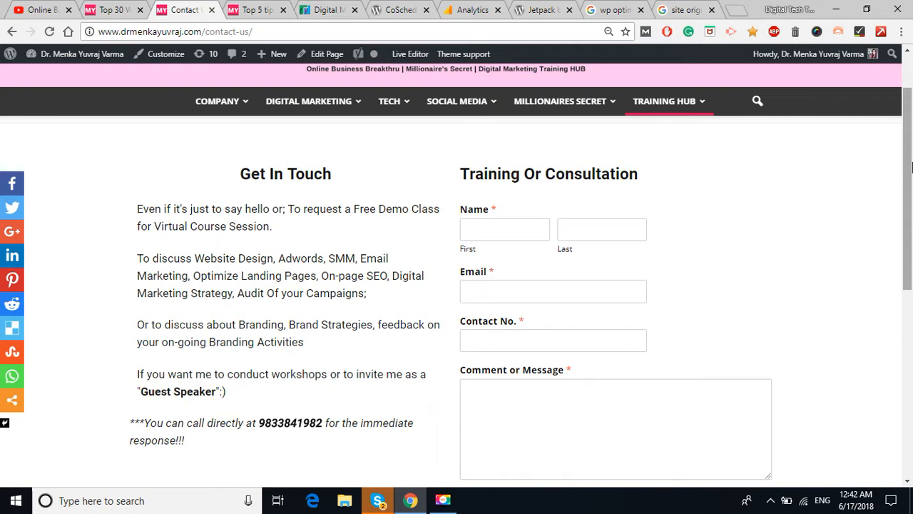
scroll(down, 3)
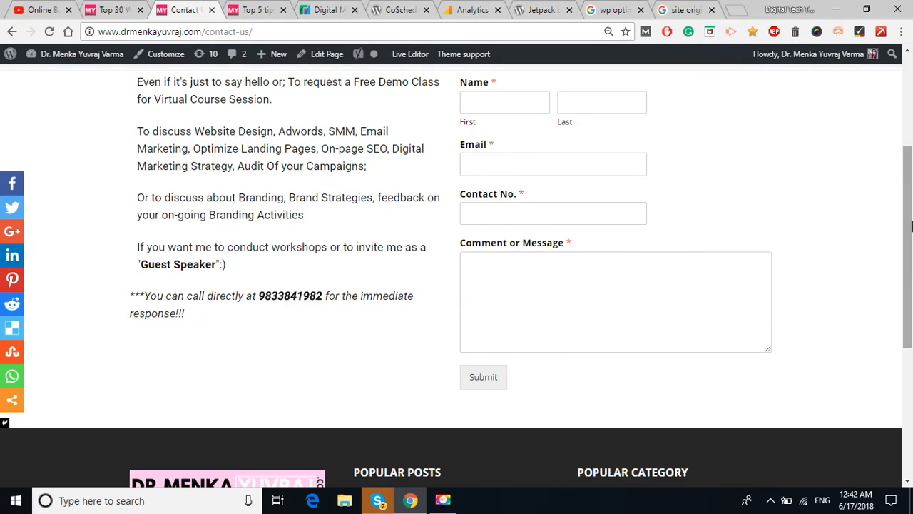
mouse_move(690, 231)
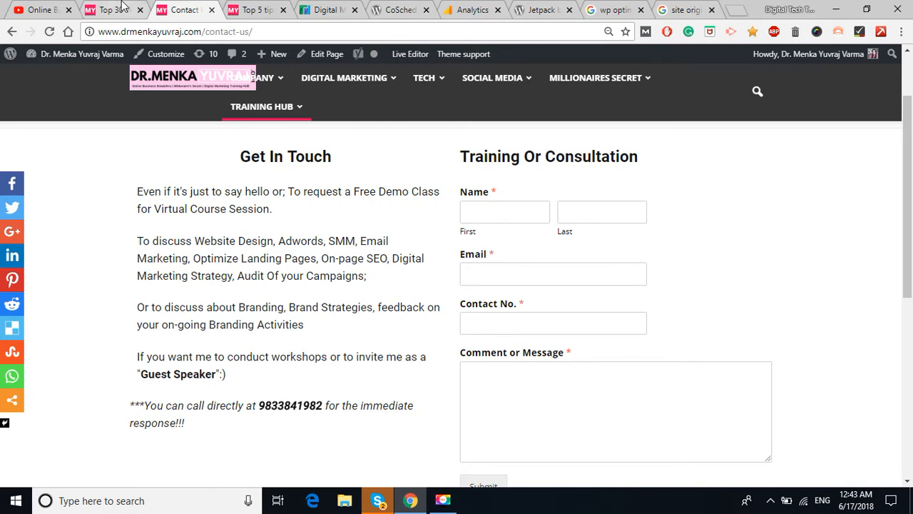
On the Top 30 plugins post, scroll the plugin list down to entry 13.
click(108, 10)
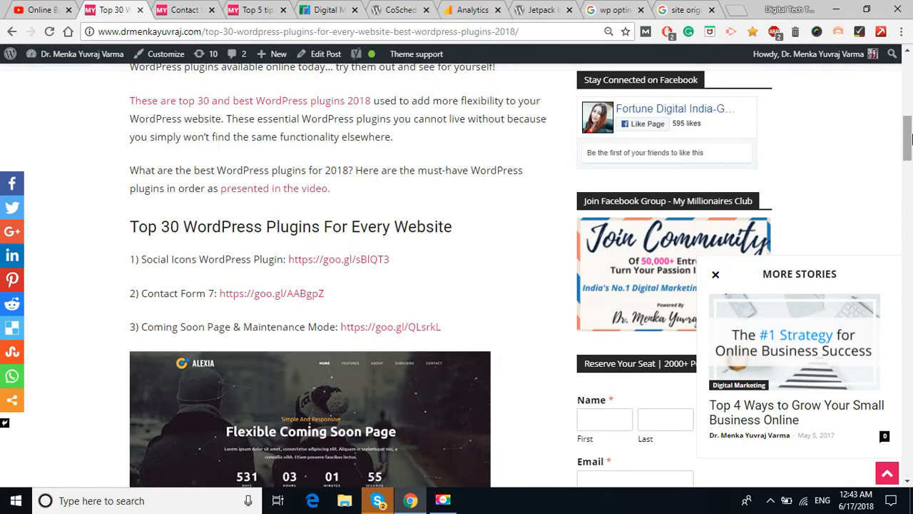
scroll(down, 3)
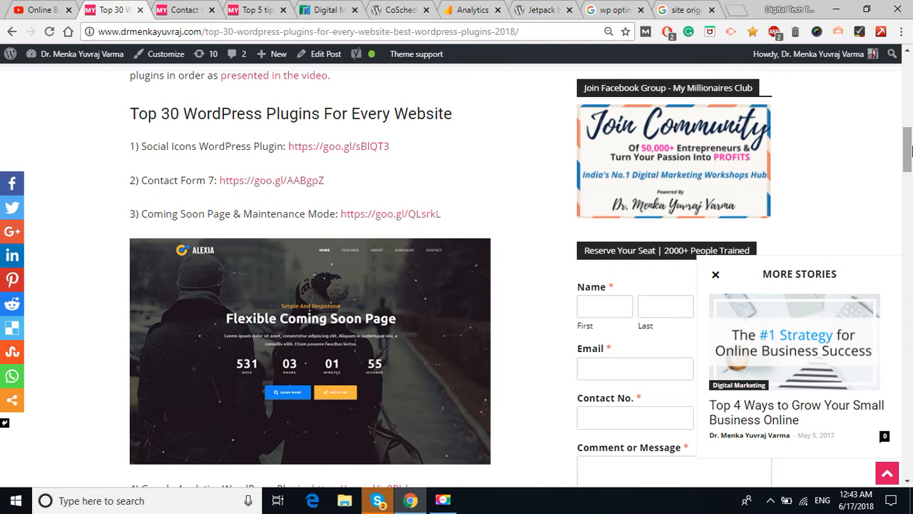
scroll(down, 3)
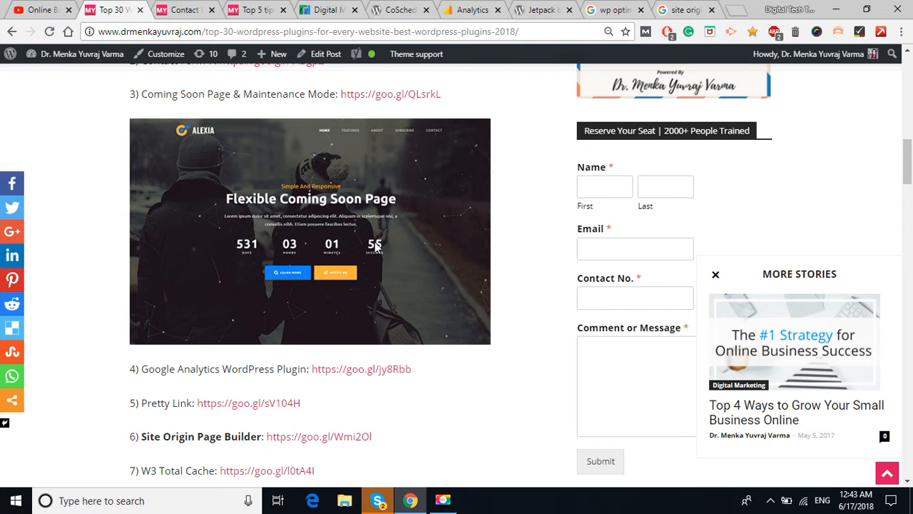
mouse_move(483, 362)
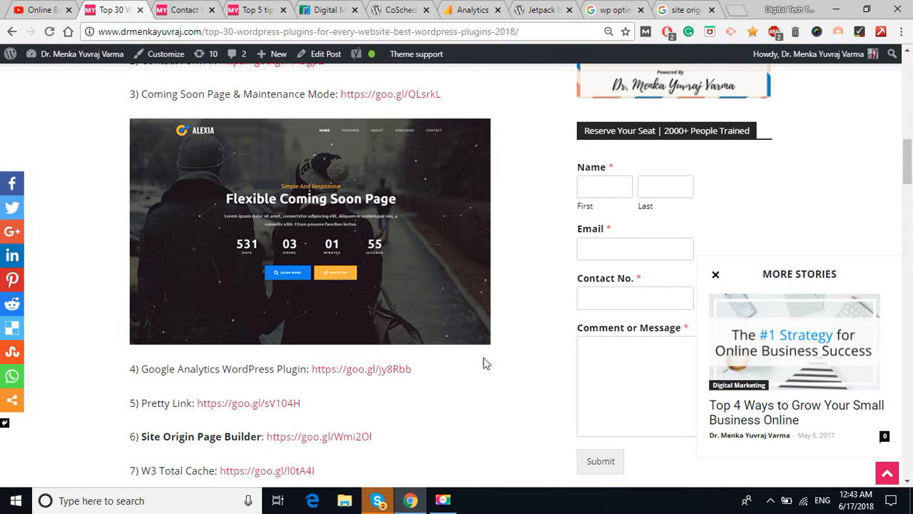
scroll(down, 3)
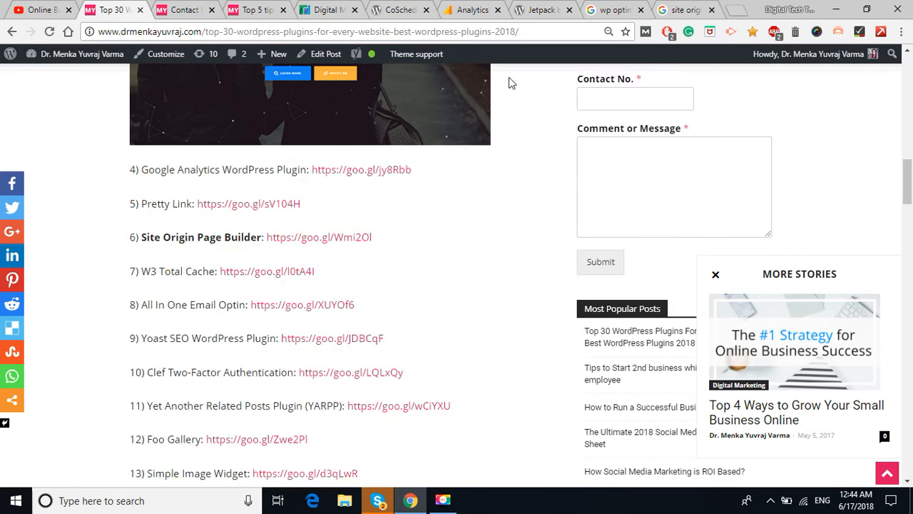
mouse_move(470, 9)
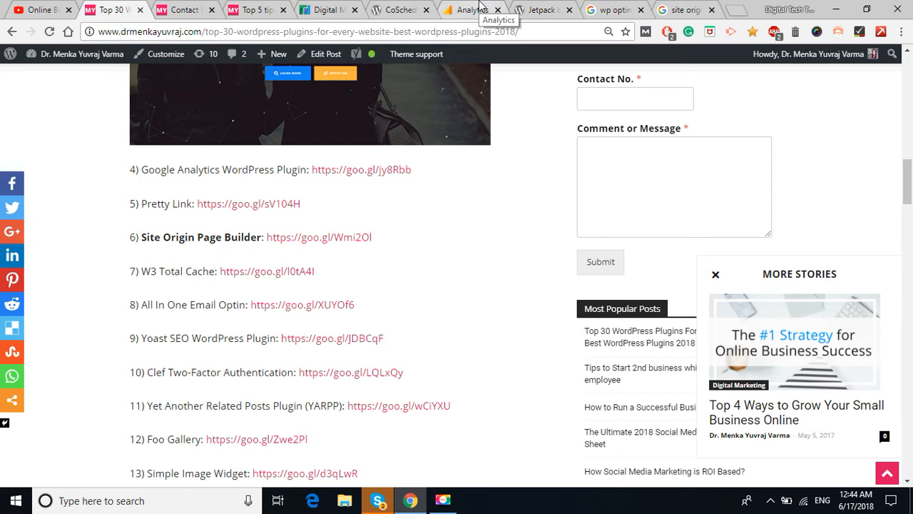
Scroll through the Google Analytics Home report cards, then return to the Top 30 post.
click(467, 9)
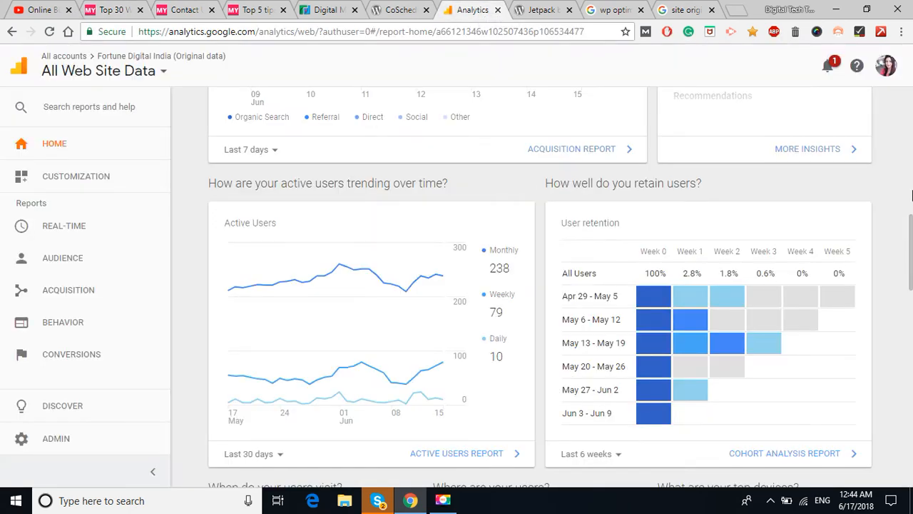
scroll(up, 3)
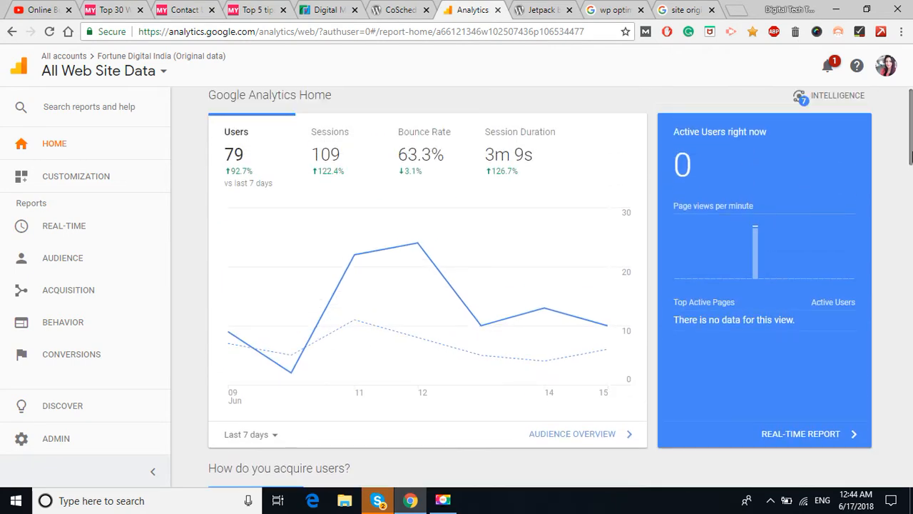
mouse_move(365, 246)
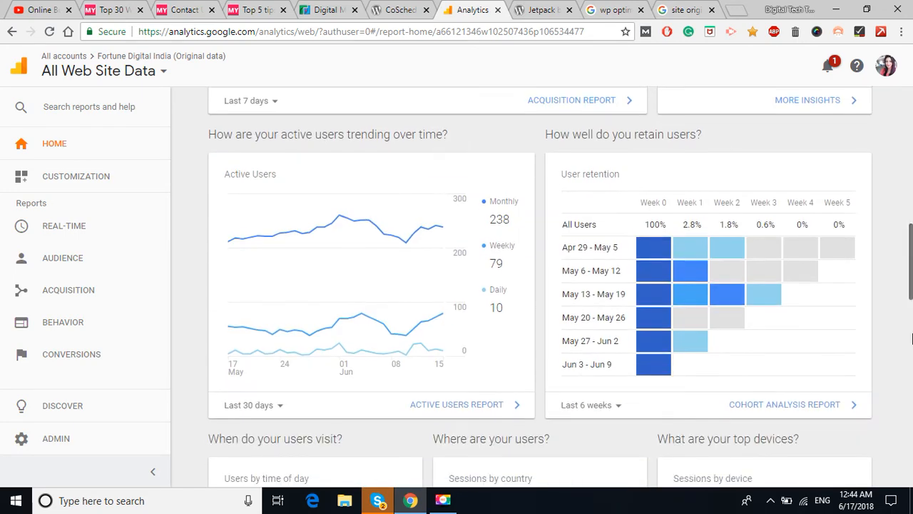
scroll(down, 3)
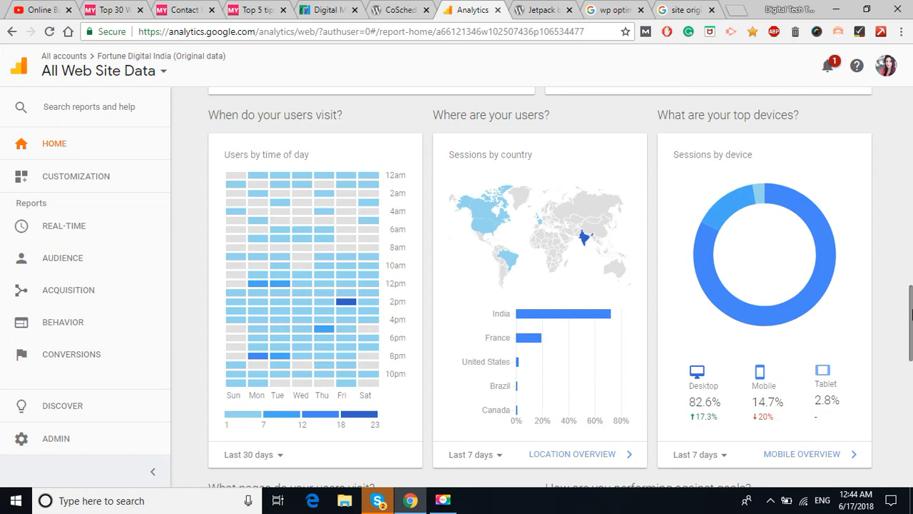
scroll(down, 3)
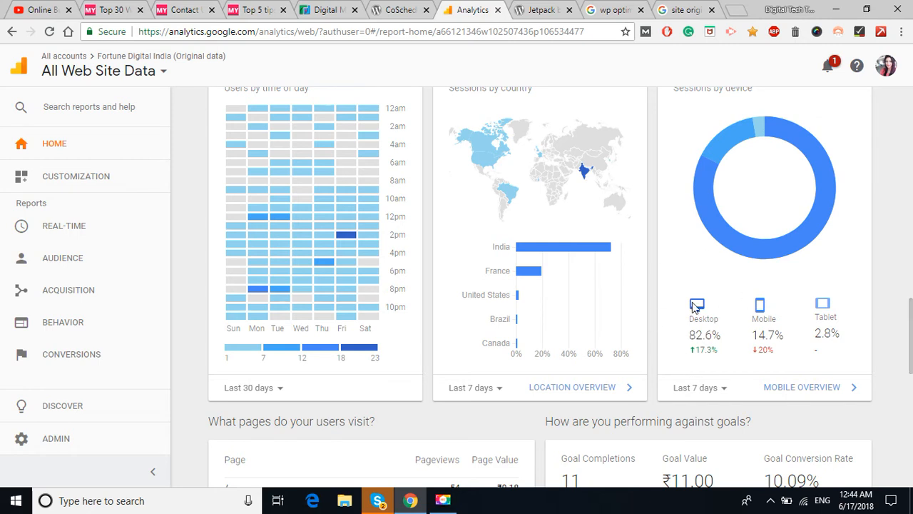
mouse_move(683, 307)
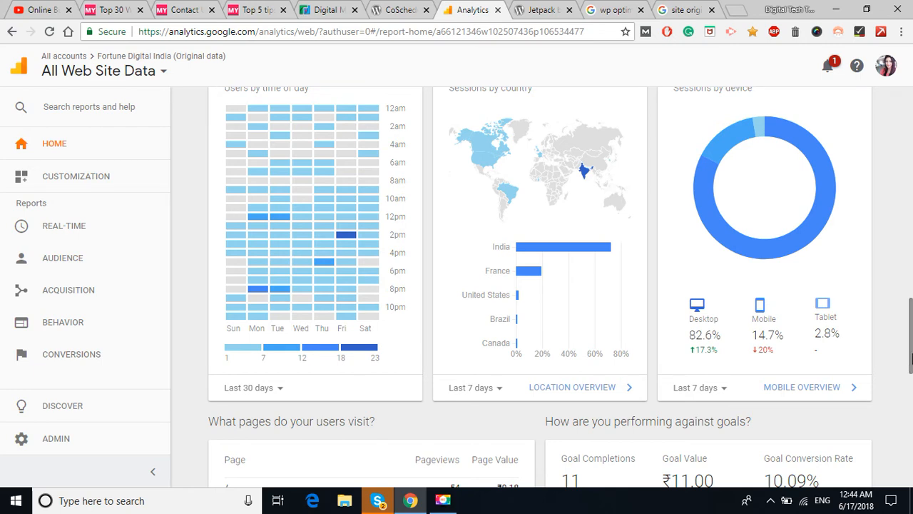
mouse_move(370, 68)
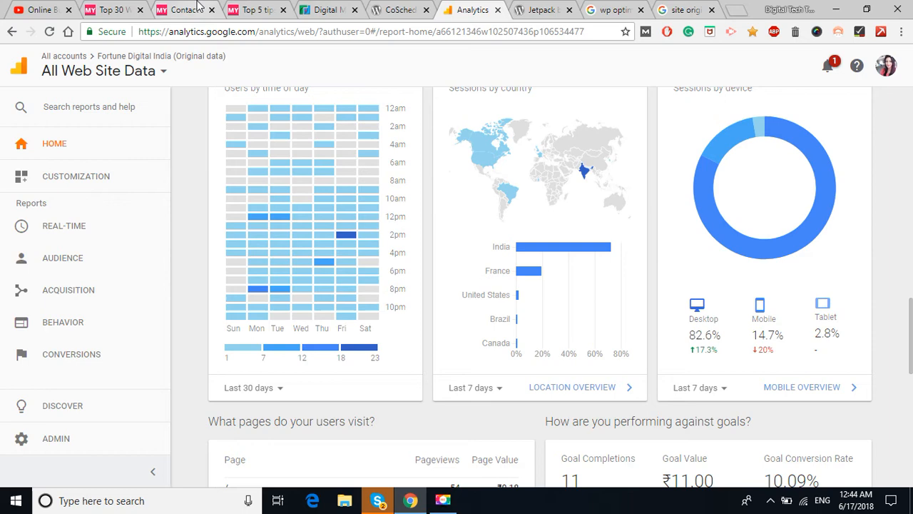
click(111, 9)
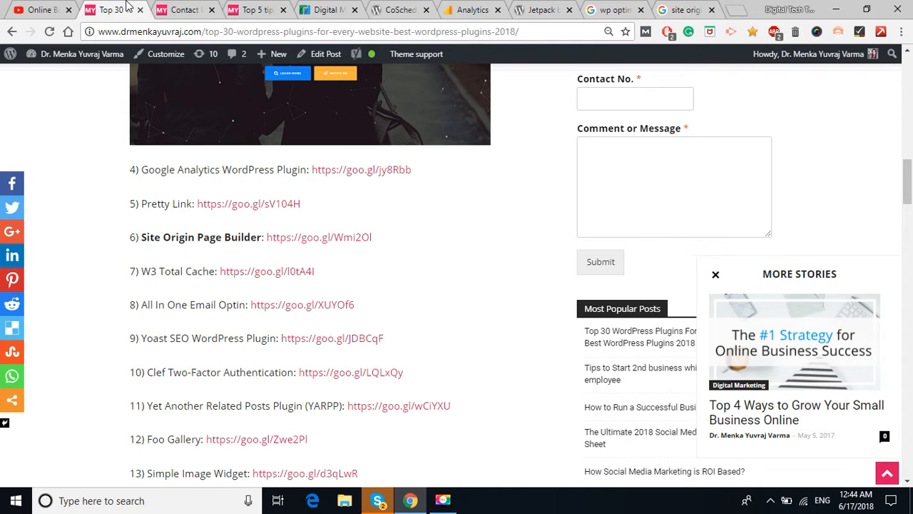
Highlight the Pretty Link short URL in the post, then deselect it.
drag(187, 203, 301, 204)
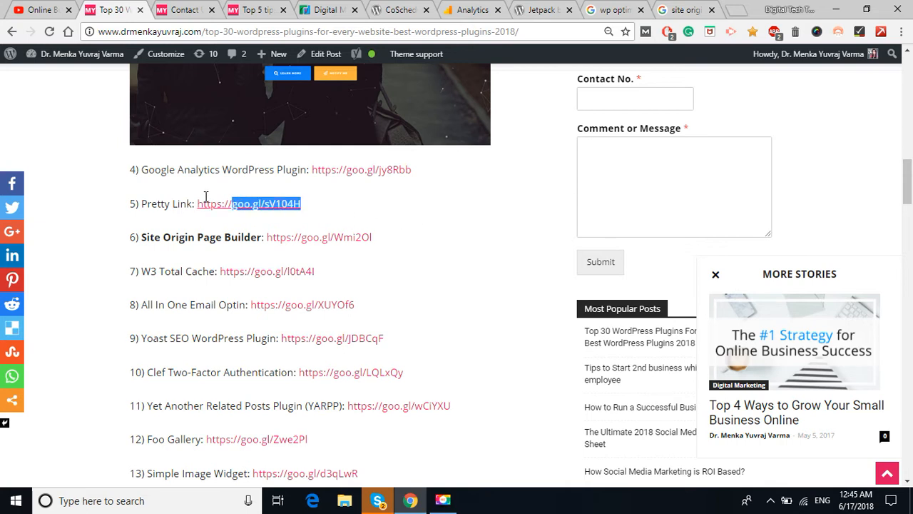
click(439, 217)
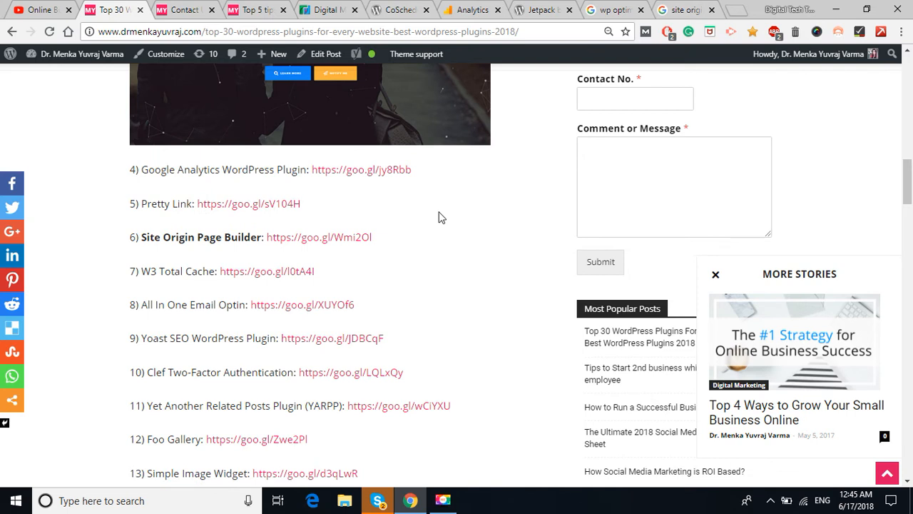
mouse_move(434, 237)
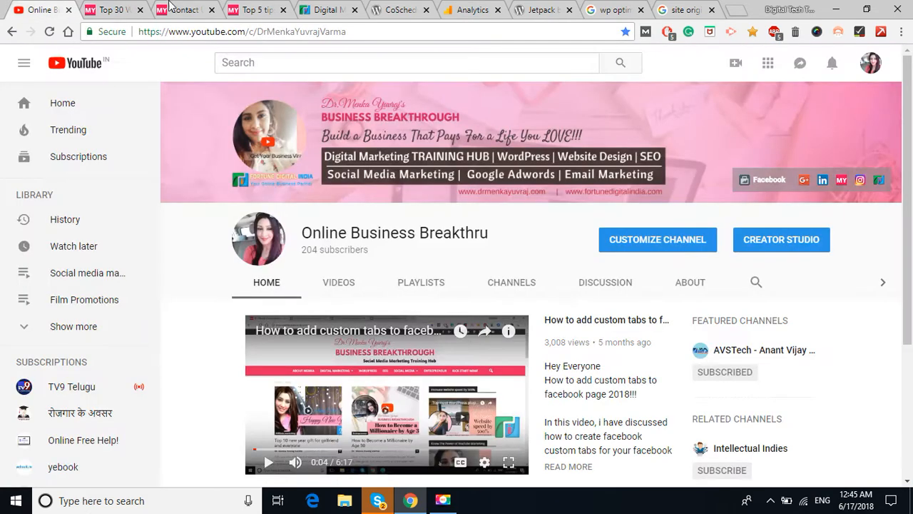
Scroll the blog's contact form, then show the 'site origin page builder' Google results.
click(182, 9)
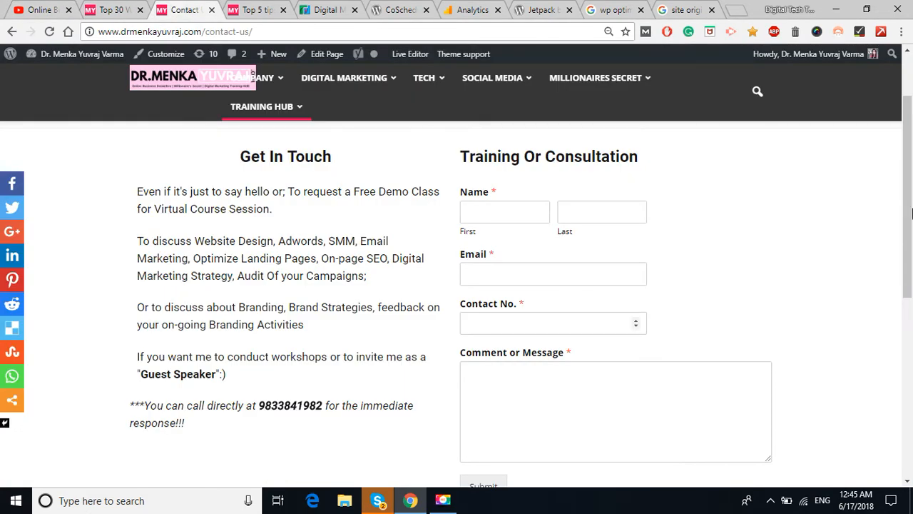
scroll(down, 3)
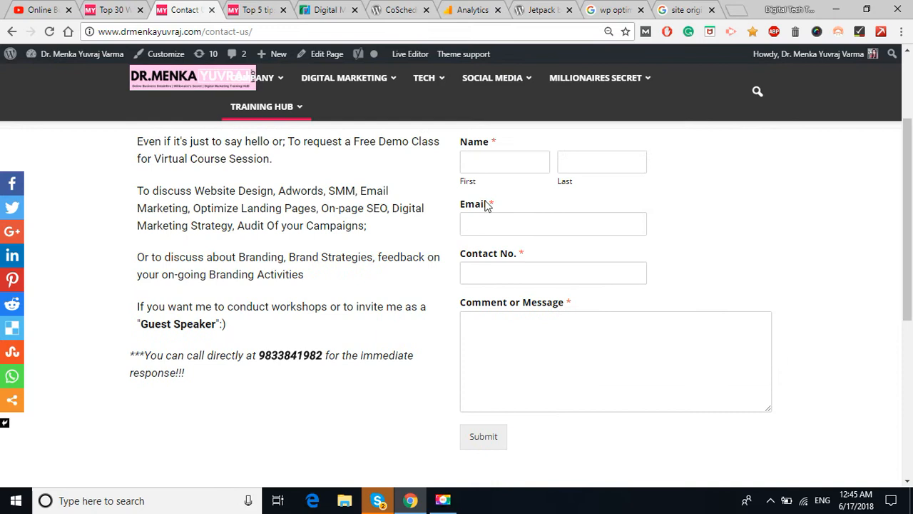
mouse_move(327, 54)
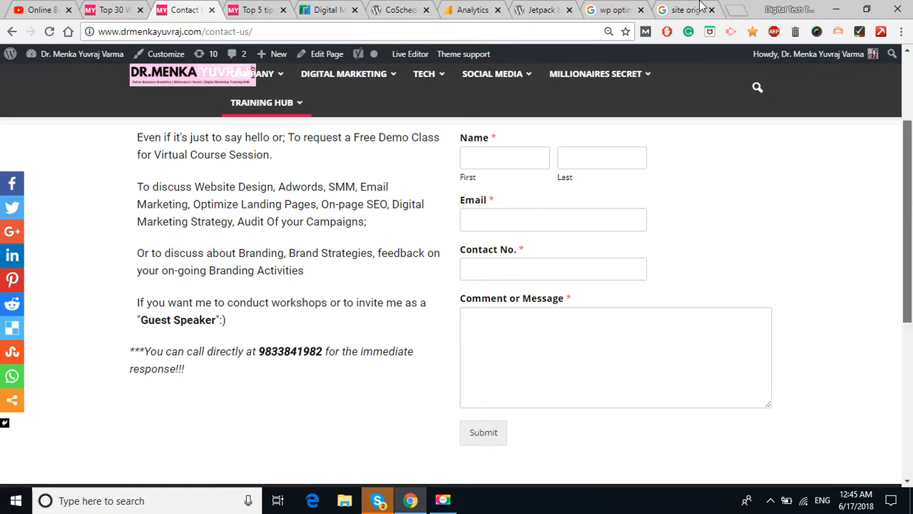
click(685, 9)
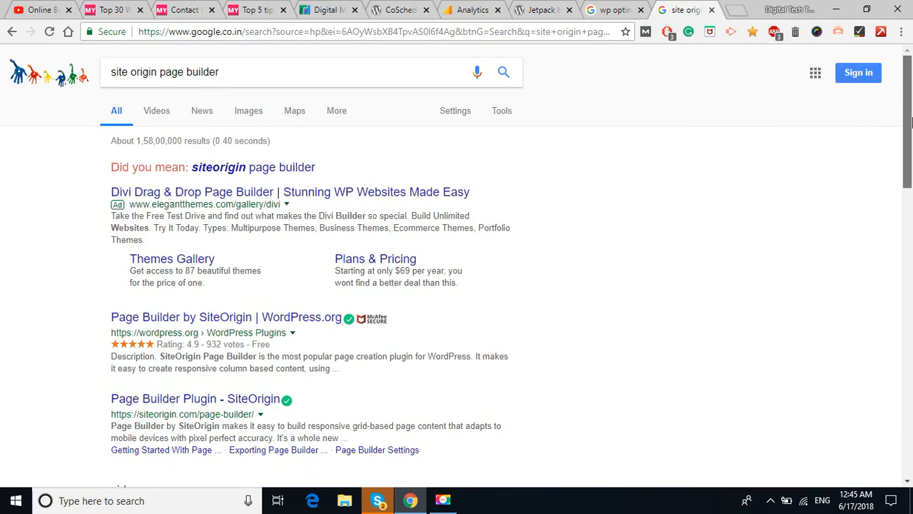
Skim the SiteOrigin page builder search results and return to the Top 30 plugins post.
scroll(down, 3)
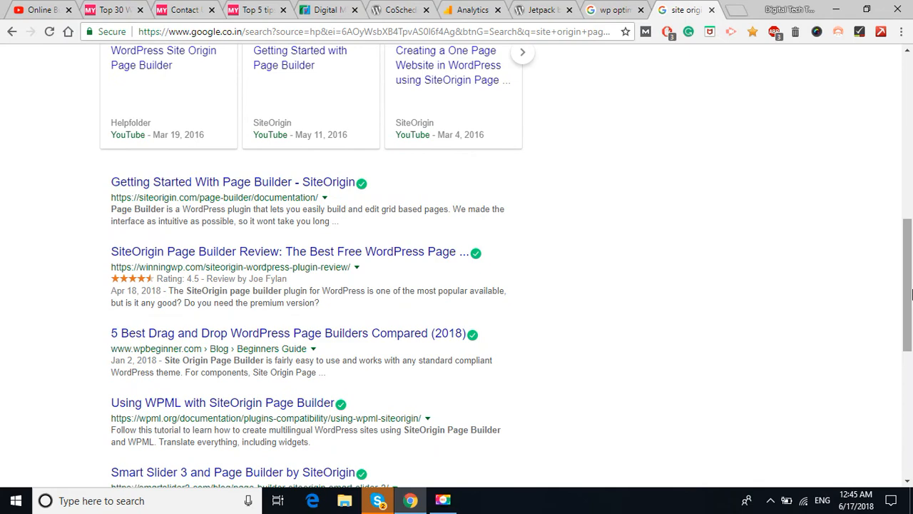
scroll(down, 3)
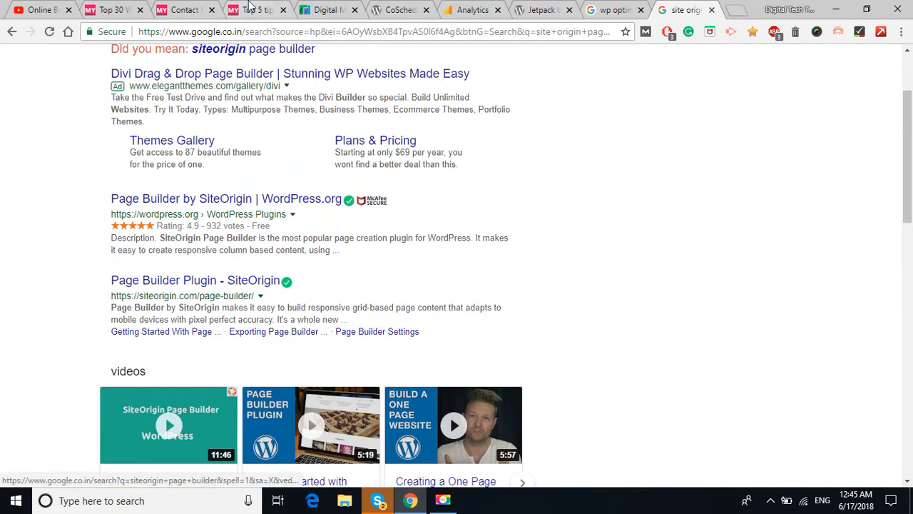
click(182, 9)
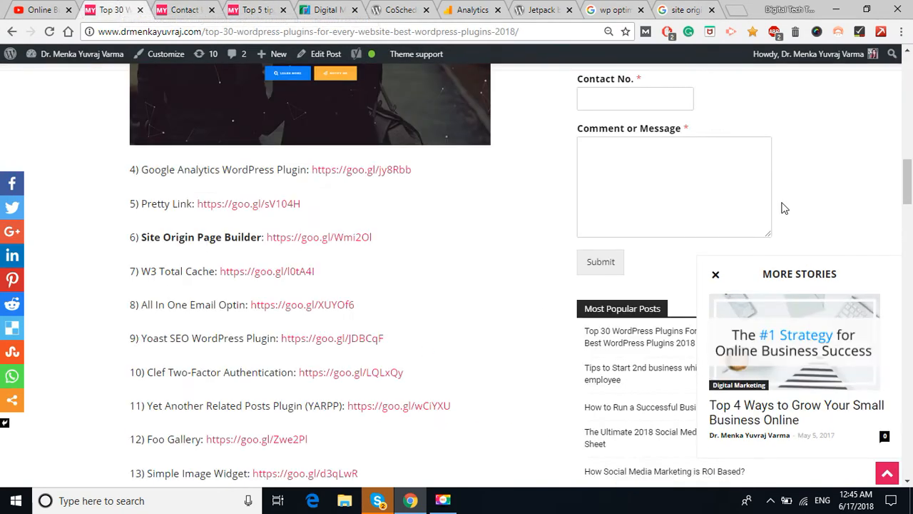
mouse_move(410, 271)
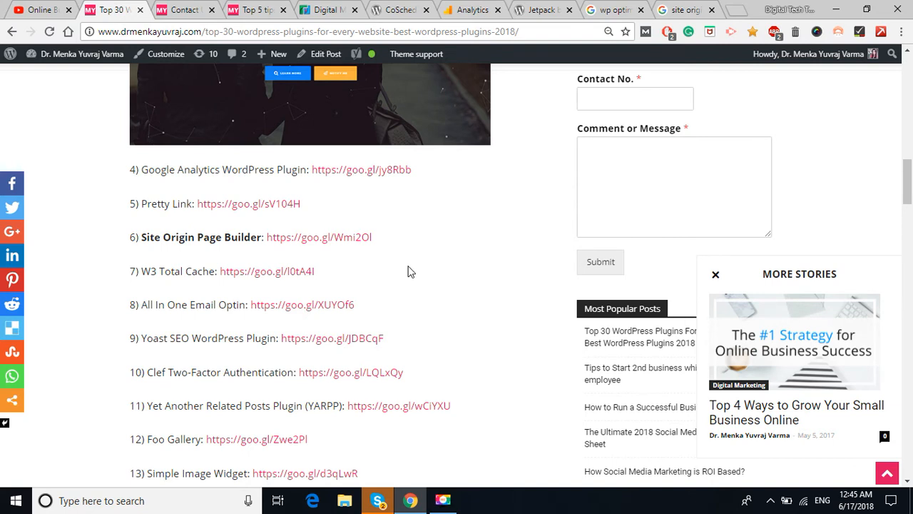
mouse_move(209, 326)
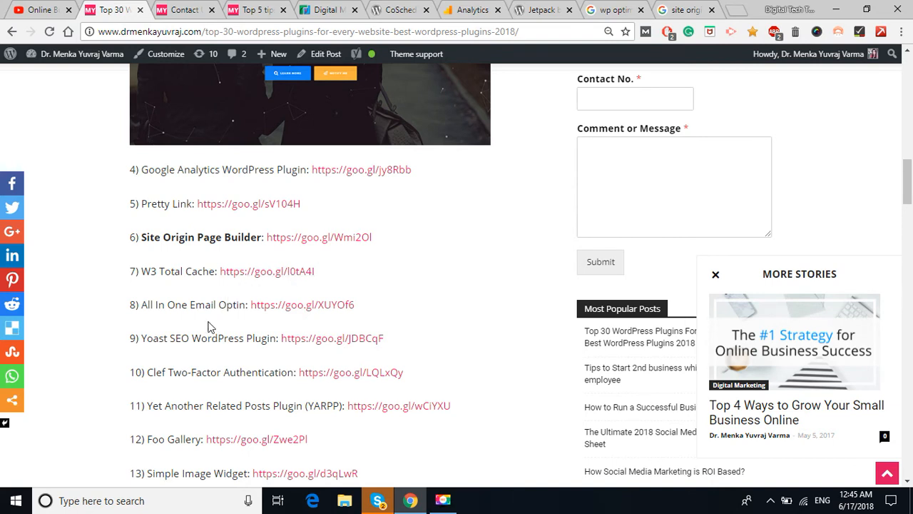
mouse_move(200, 327)
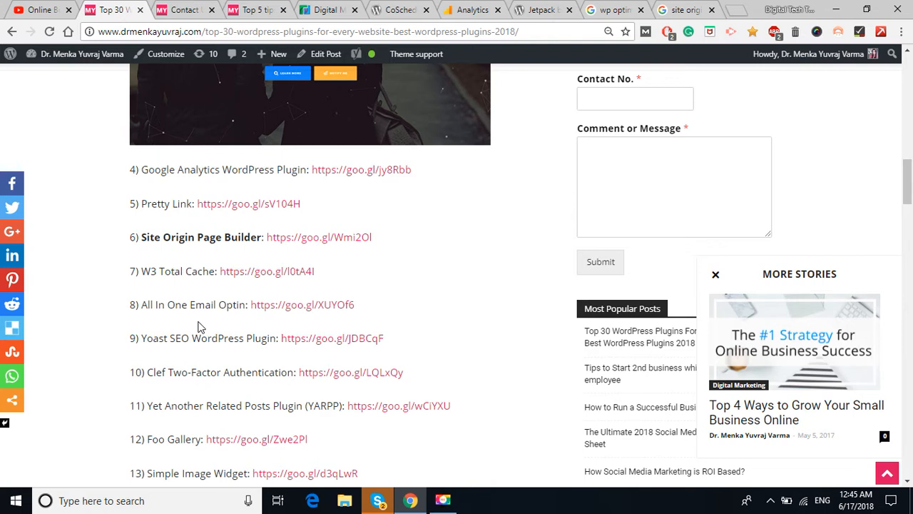
Highlight a line of text in the Top 30 plugins post.
drag(202, 338, 383, 338)
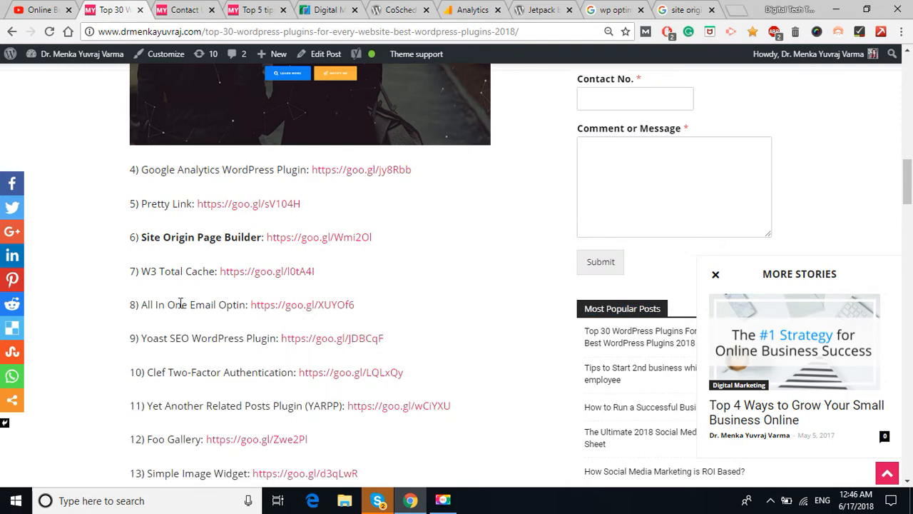
mouse_move(239, 319)
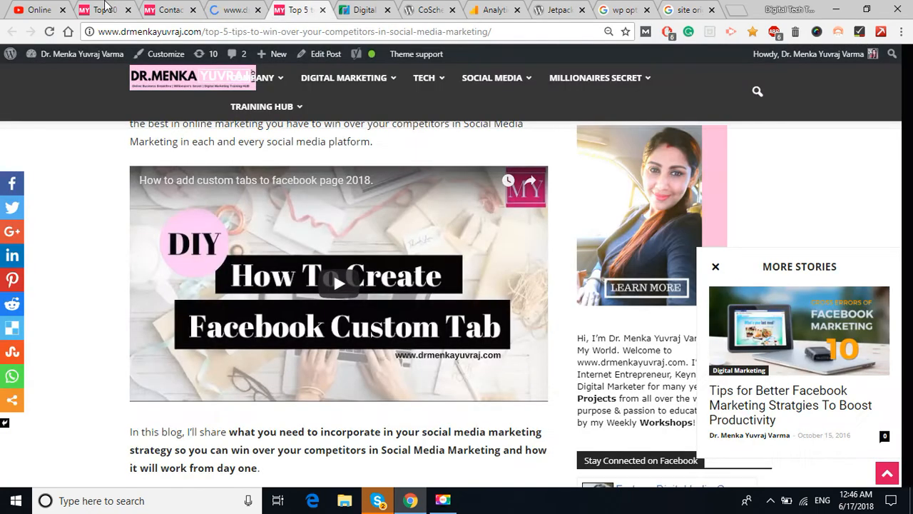
Switch from the Top 5 social media tips post back to the Top 30 plugins post.
click(103, 10)
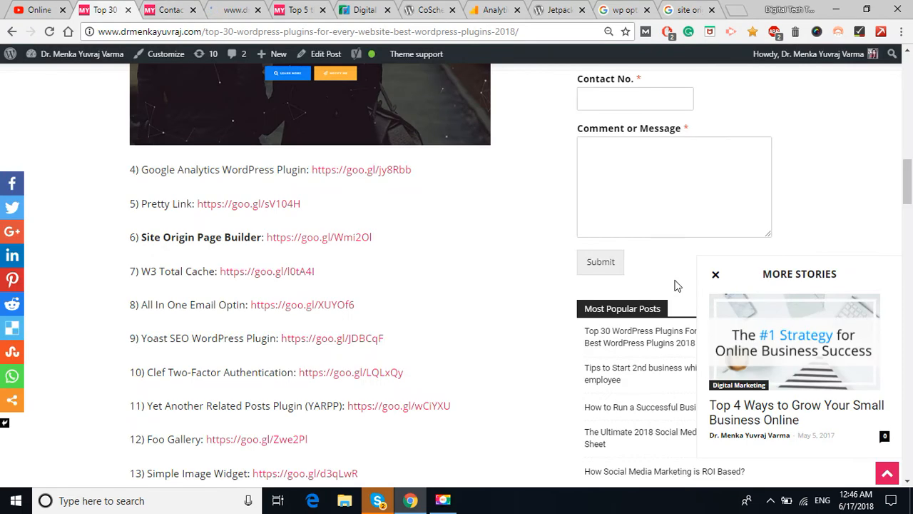
mouse_move(360, 161)
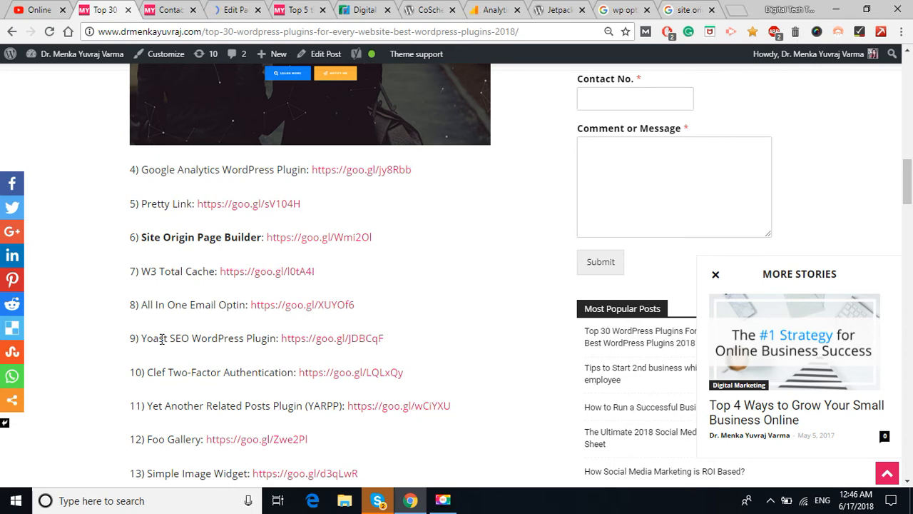
mouse_move(370, 400)
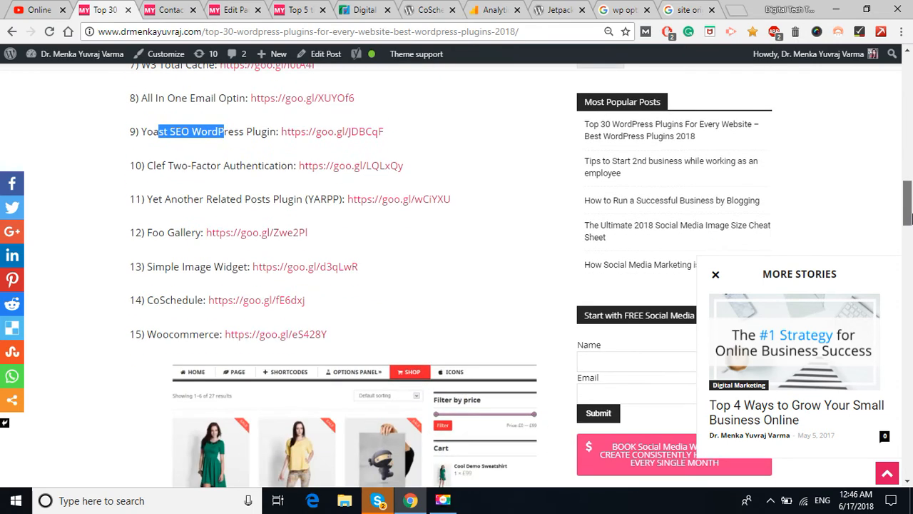
Scroll the post through entries 8–15 to Woocommerce and clear the Clef line highlight.
scroll(down, 3)
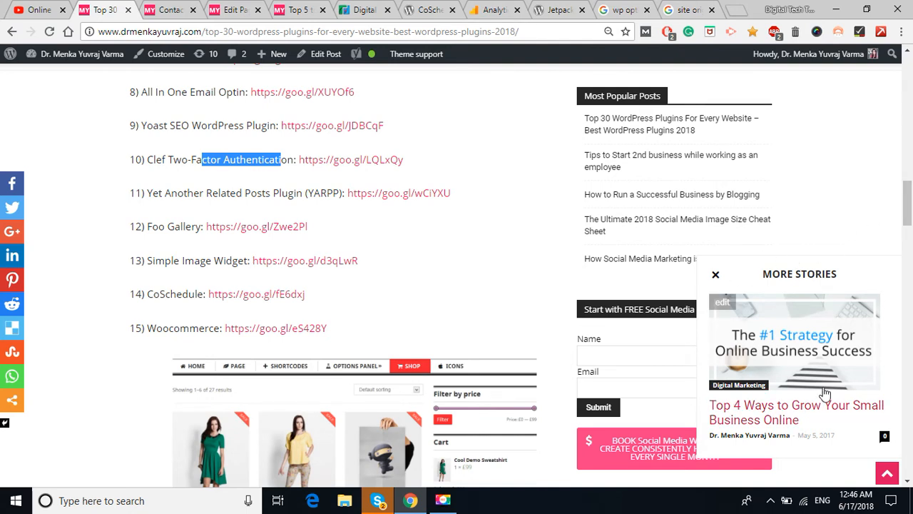
mouse_move(796, 411)
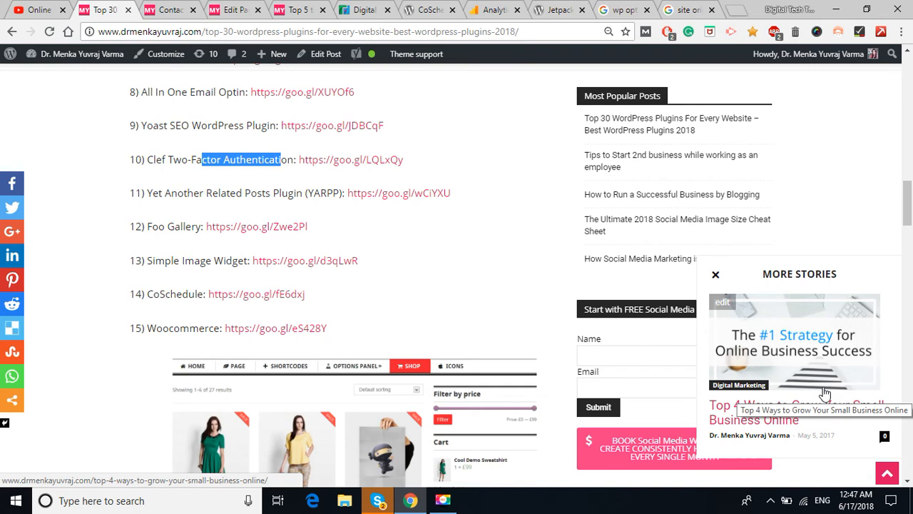
mouse_move(723, 353)
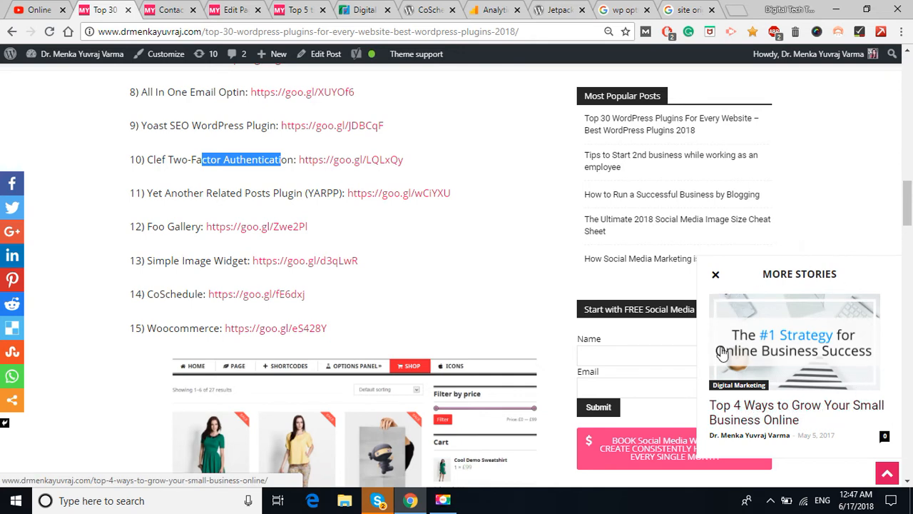
mouse_move(777, 397)
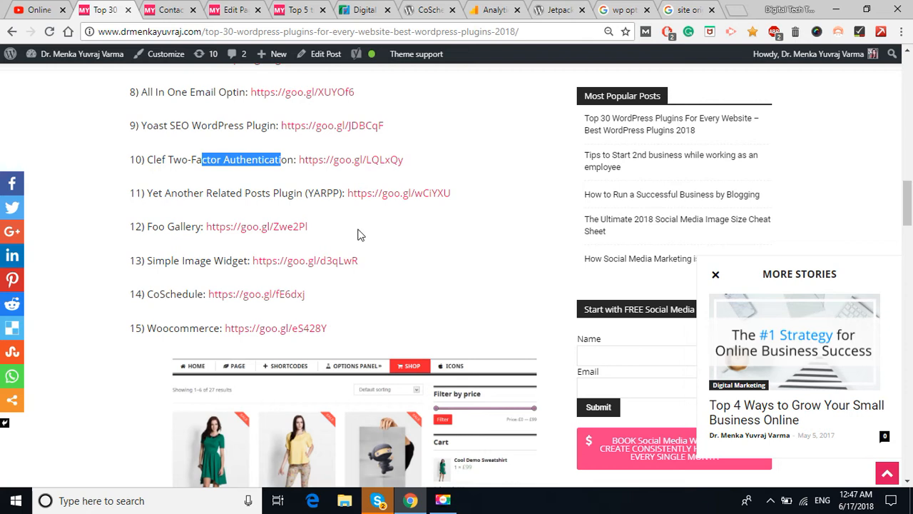
click(417, 244)
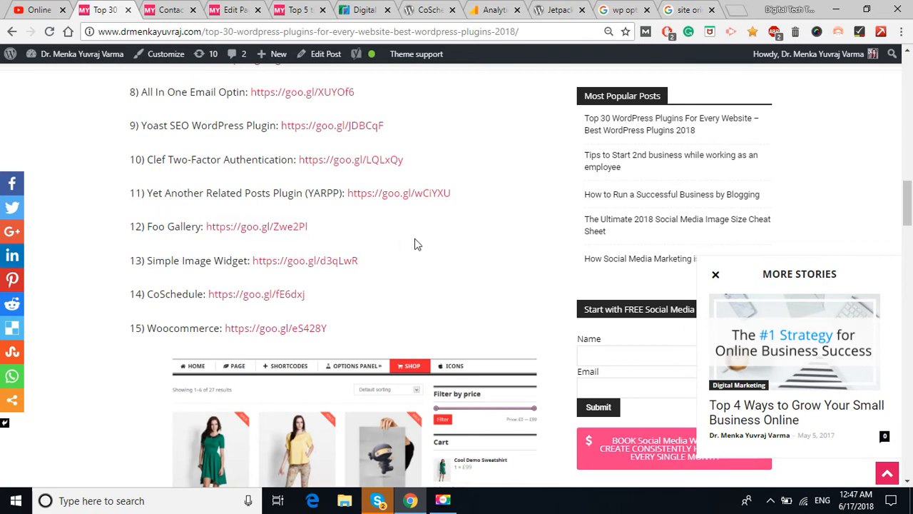
mouse_move(403, 273)
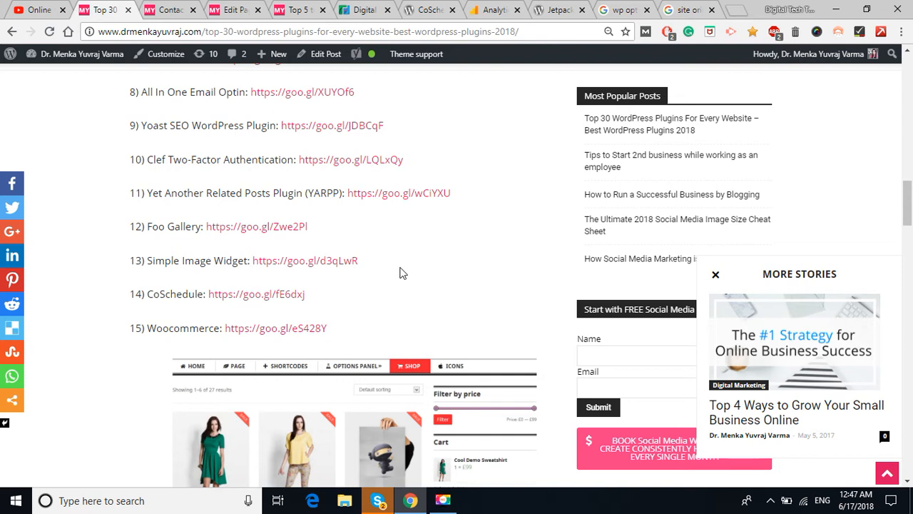
mouse_move(279, 211)
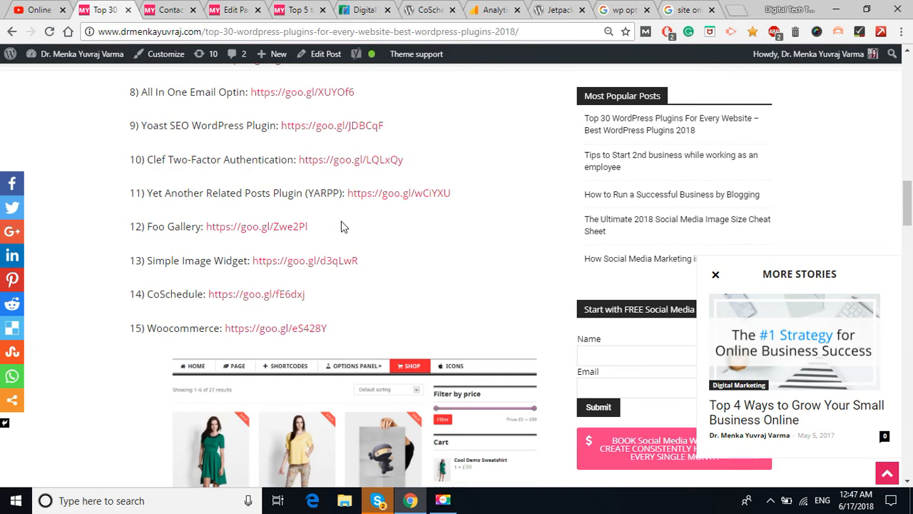
mouse_move(369, 313)
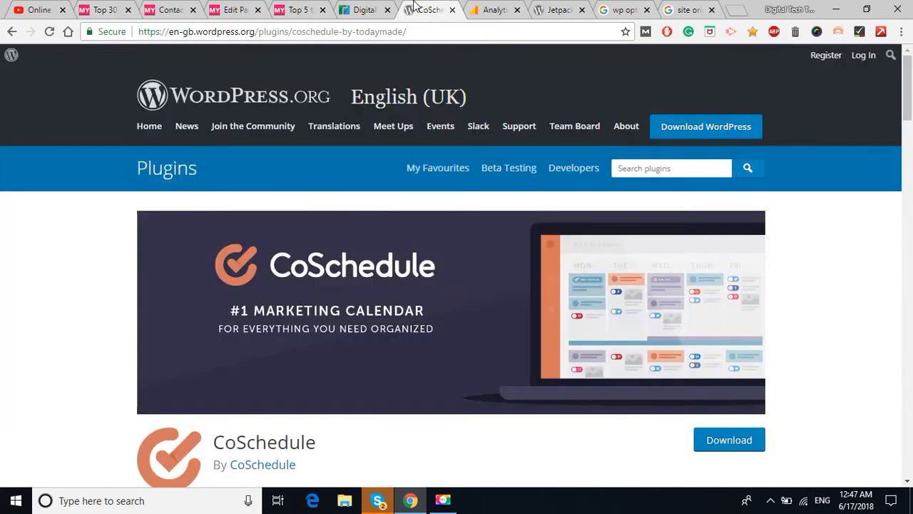
Browse CoSchedule's WordPress.org description and details, then return to the Top 30 post.
scroll(down, 3)
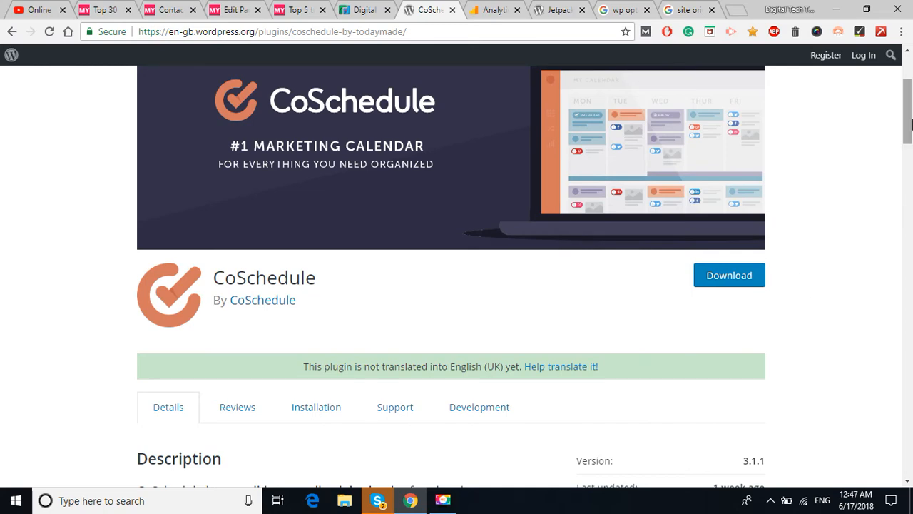
scroll(down, 3)
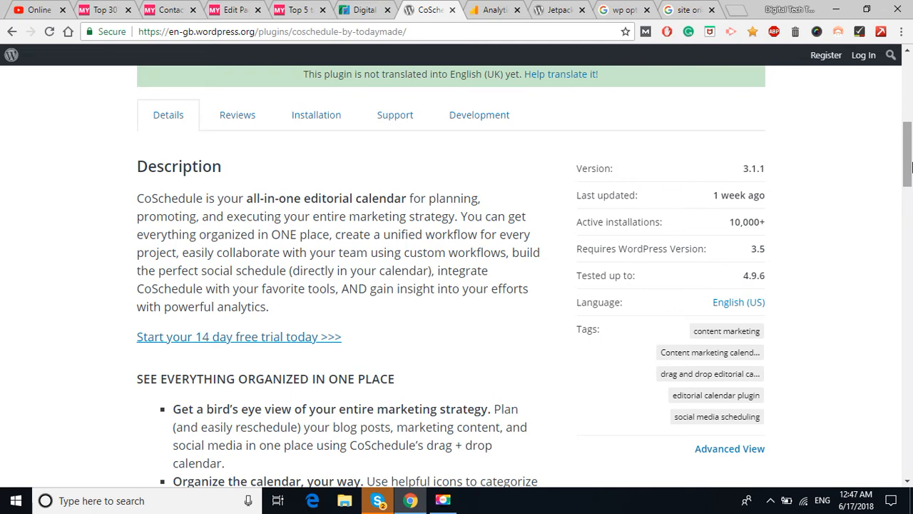
scroll(up, 3)
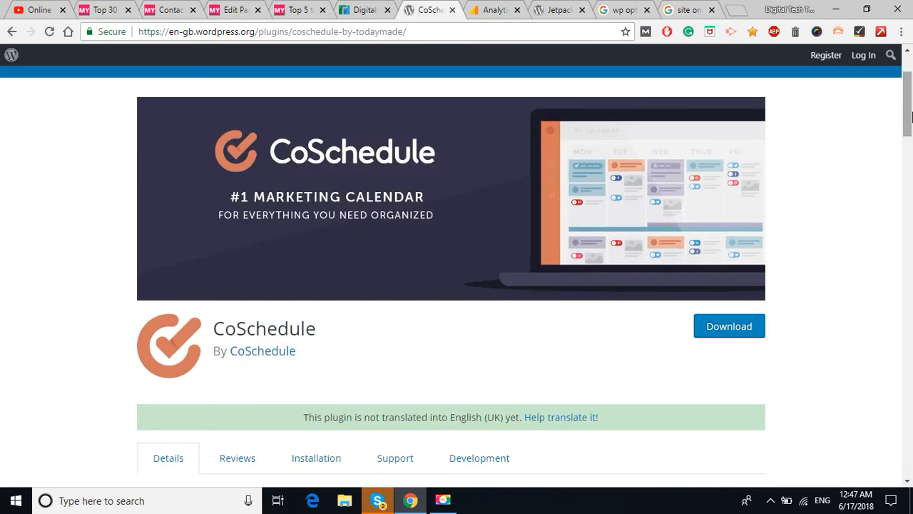
click(104, 9)
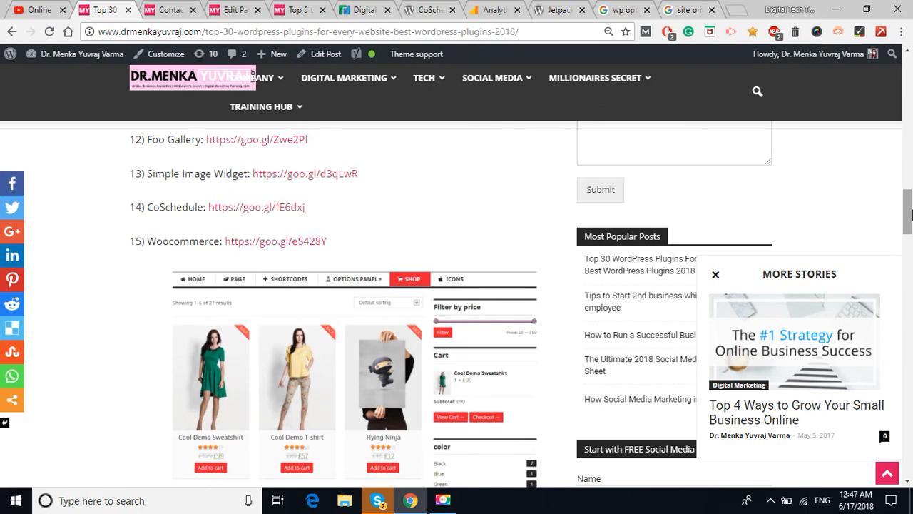
Scroll the post past Woocommerce to entries 16–21, reaching item 16 Jetpack.
scroll(down, 3)
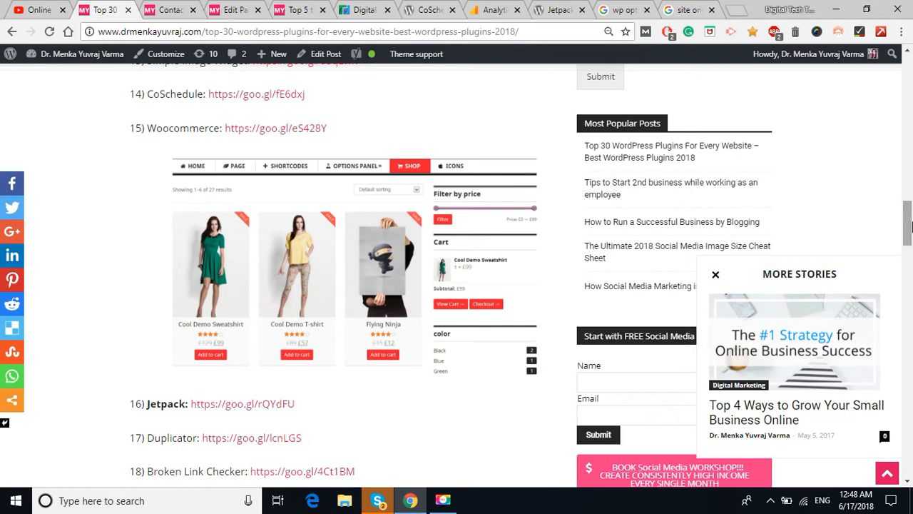
scroll(down, 3)
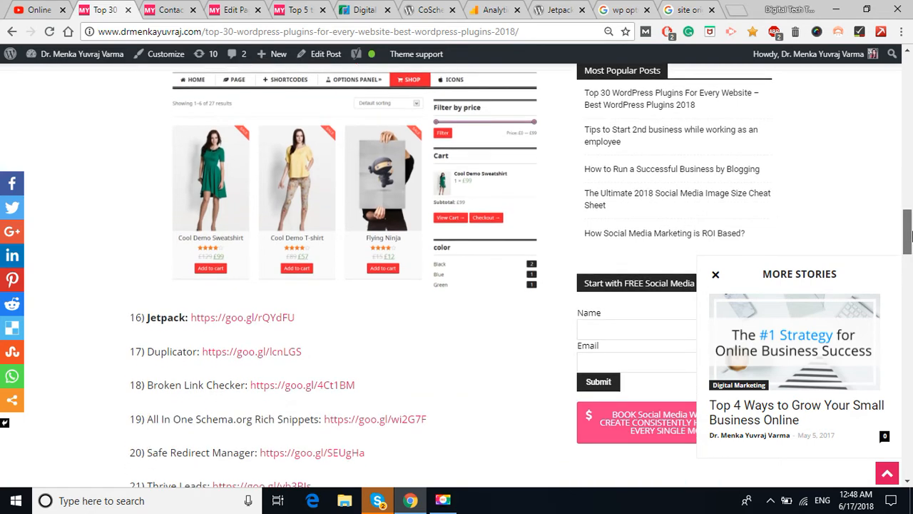
scroll(down, 3)
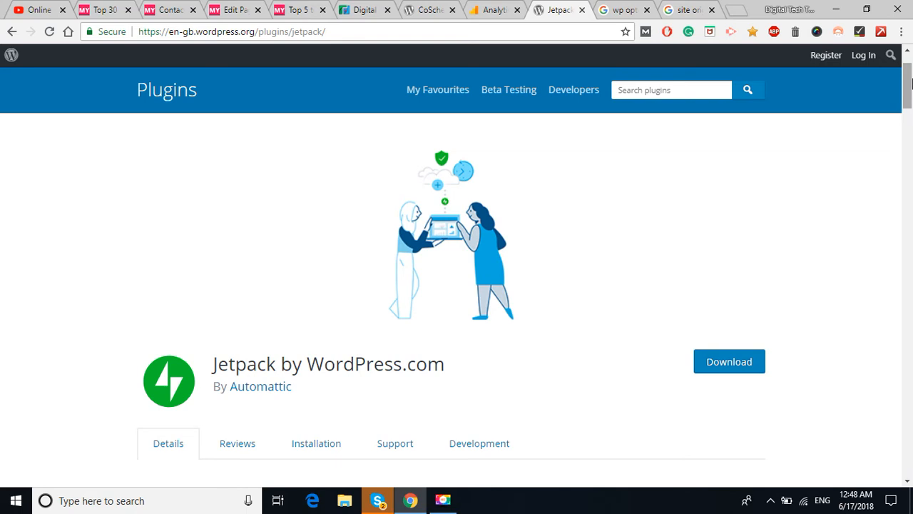
scroll(down, 3)
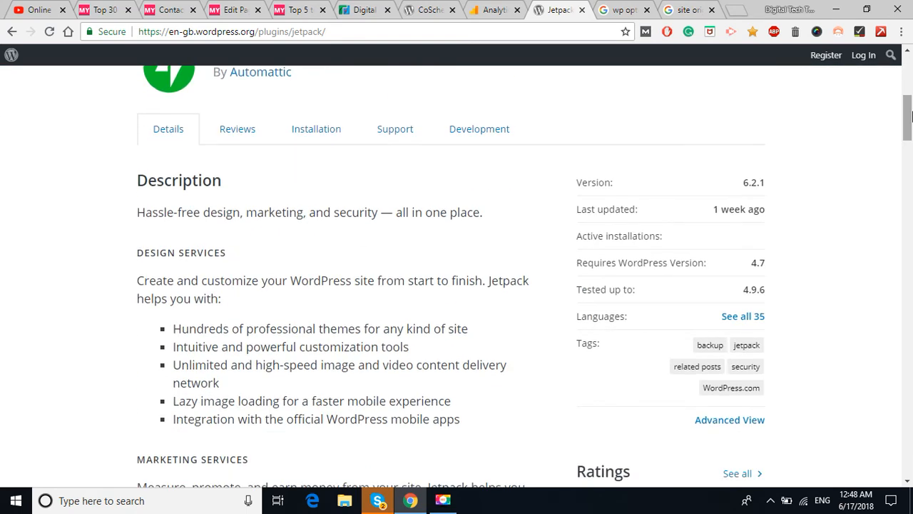
scroll(down, 3)
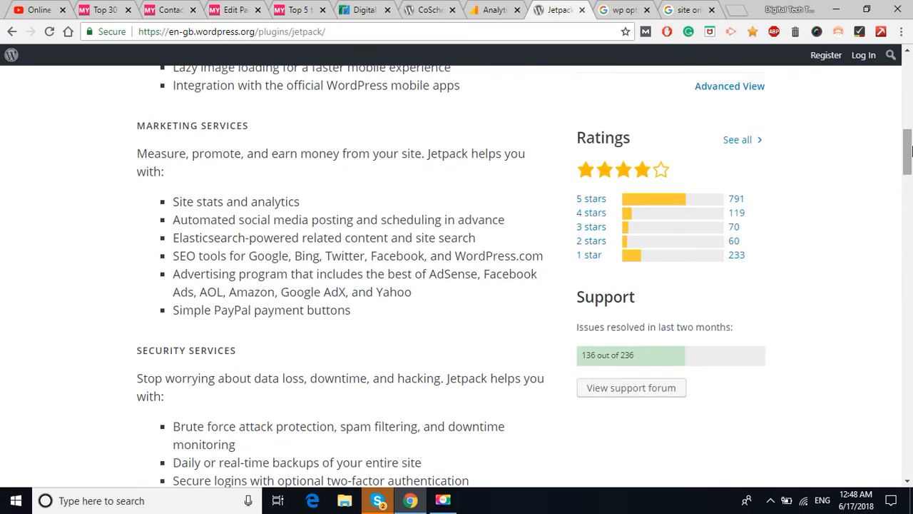
mouse_move(430, 303)
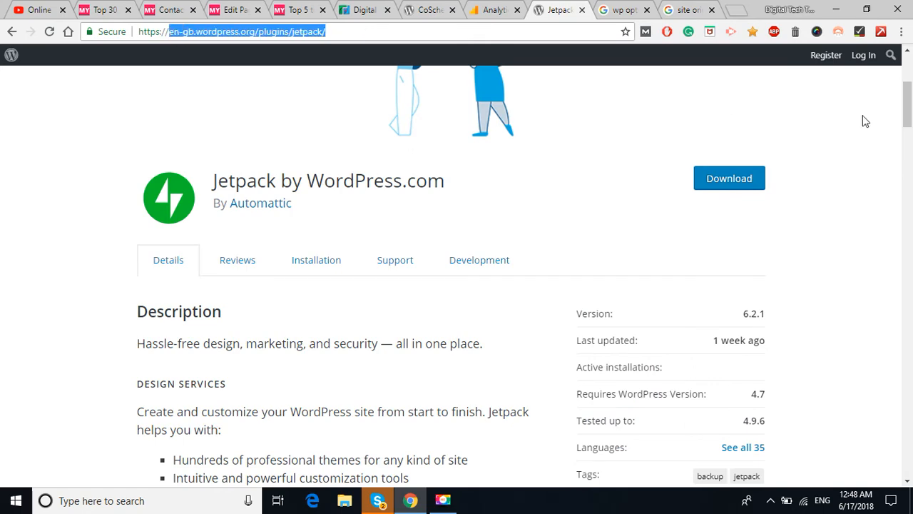
scroll(down, 3)
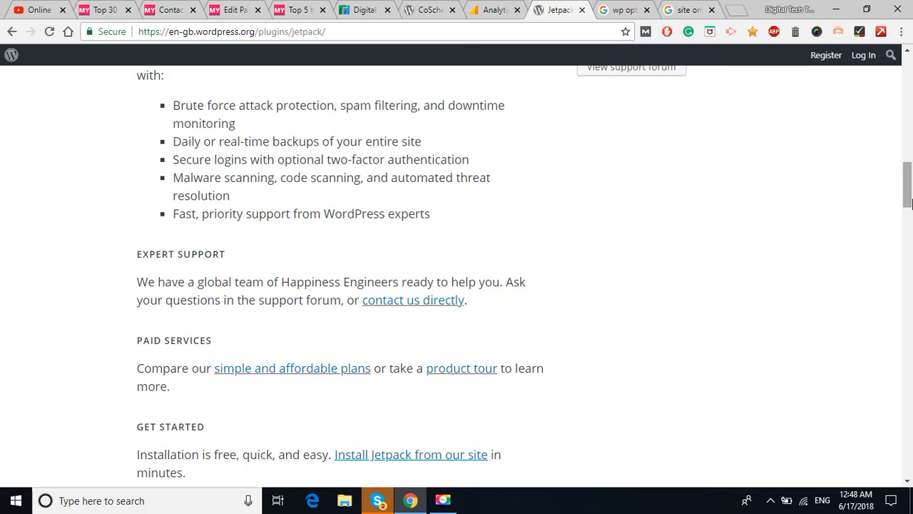
scroll(up, 3)
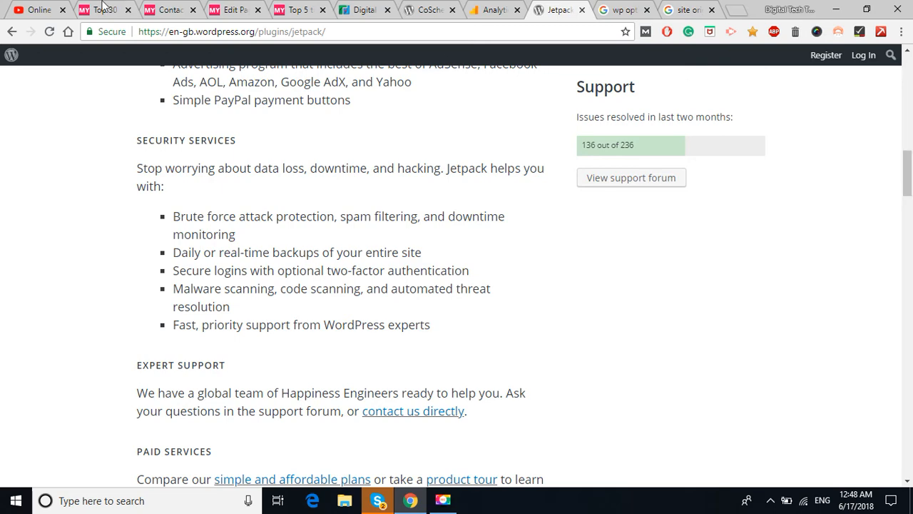
Back on the Top 30 post, clear the Duplicator and Broken Link Checker highlights.
click(100, 9)
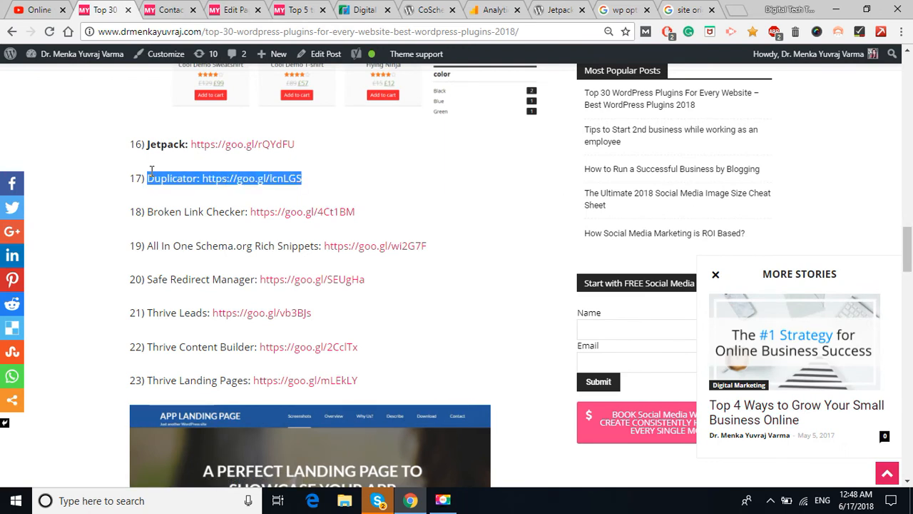
click(417, 207)
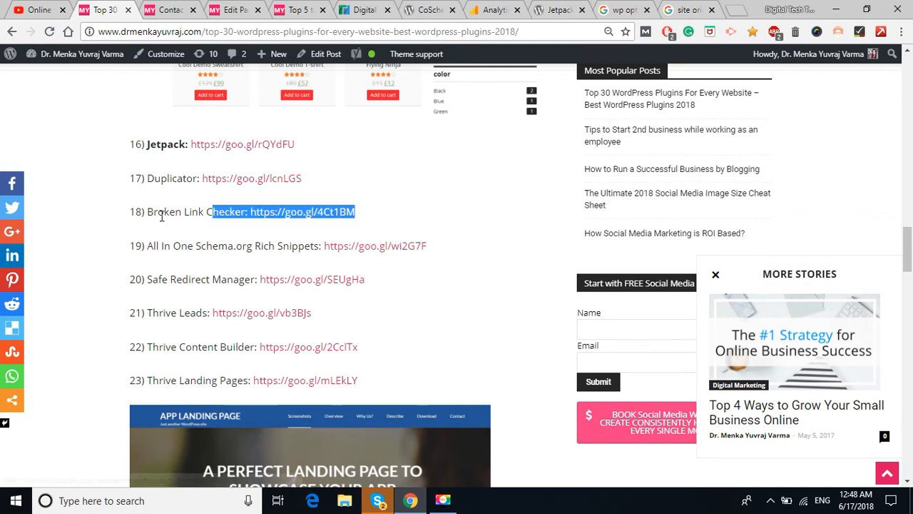
click(431, 209)
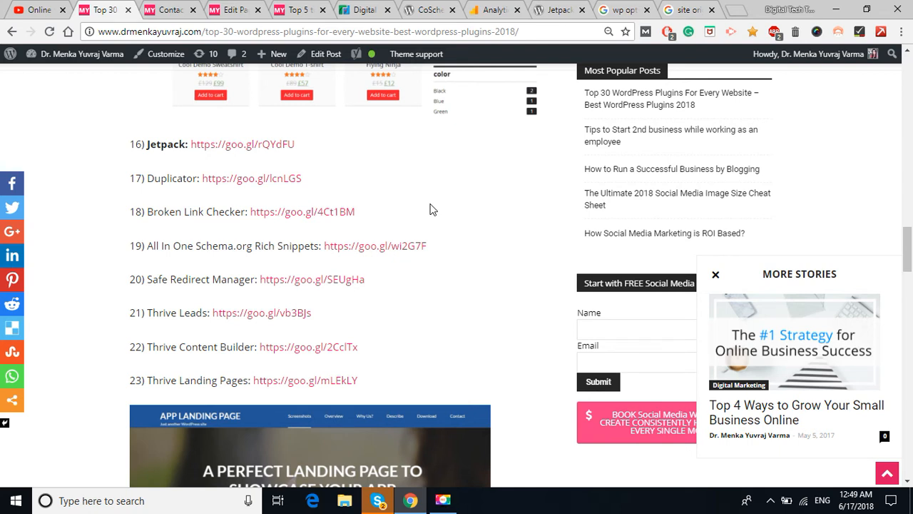
mouse_move(438, 312)
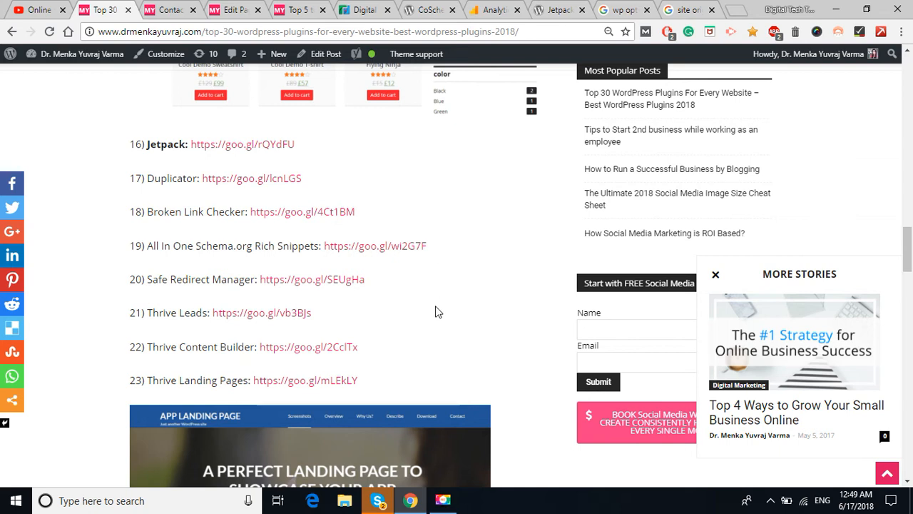
mouse_move(420, 288)
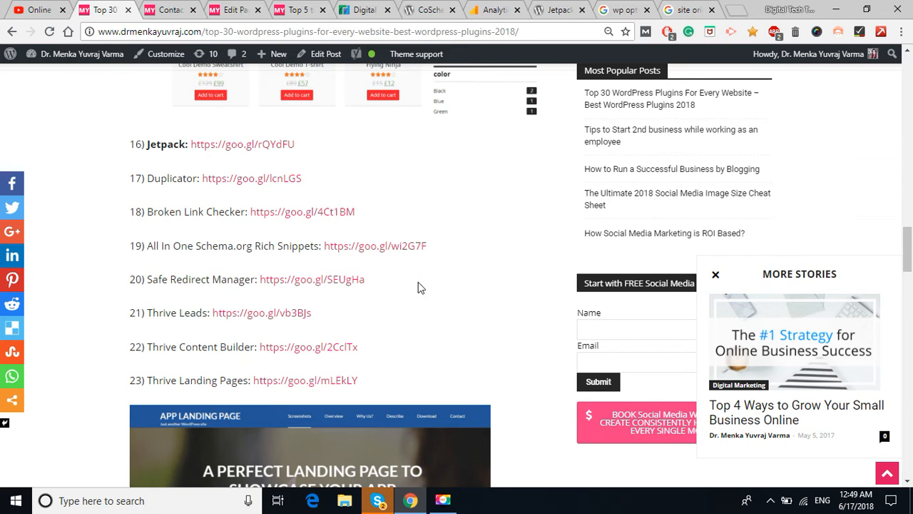
drag(179, 313, 311, 313)
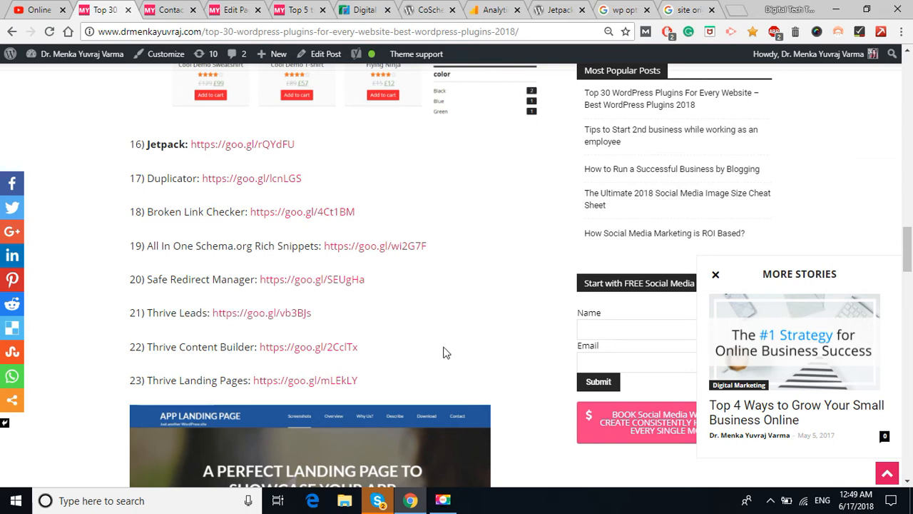
Scroll past the App Landing Page image to entries 24–29, ending at Backup Buddy.
scroll(down, 3)
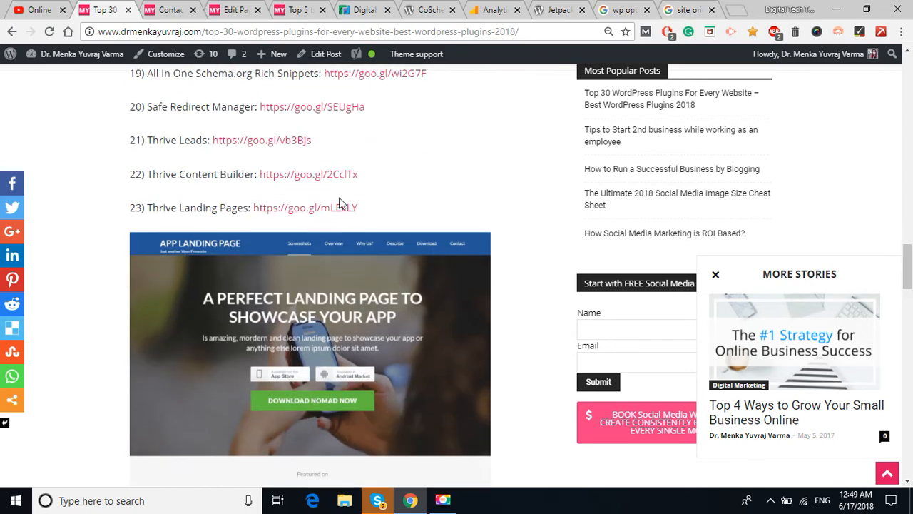
mouse_move(447, 217)
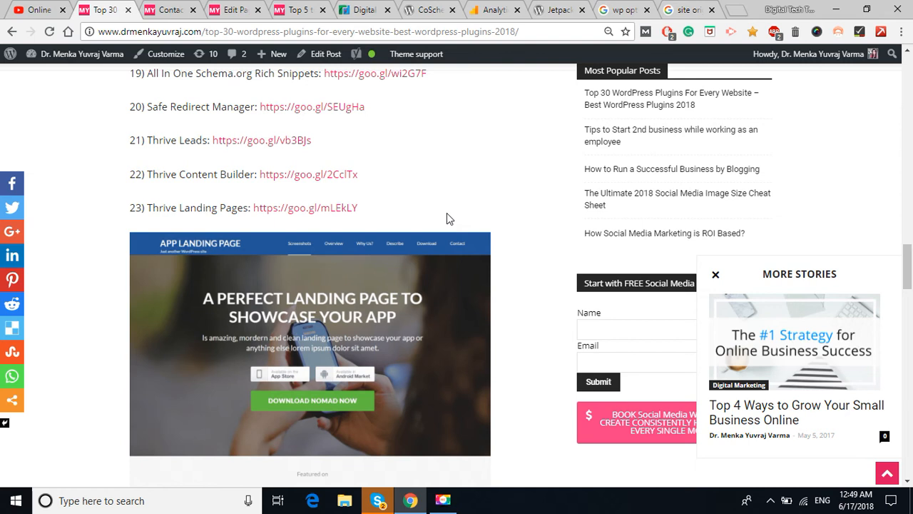
mouse_move(797, 411)
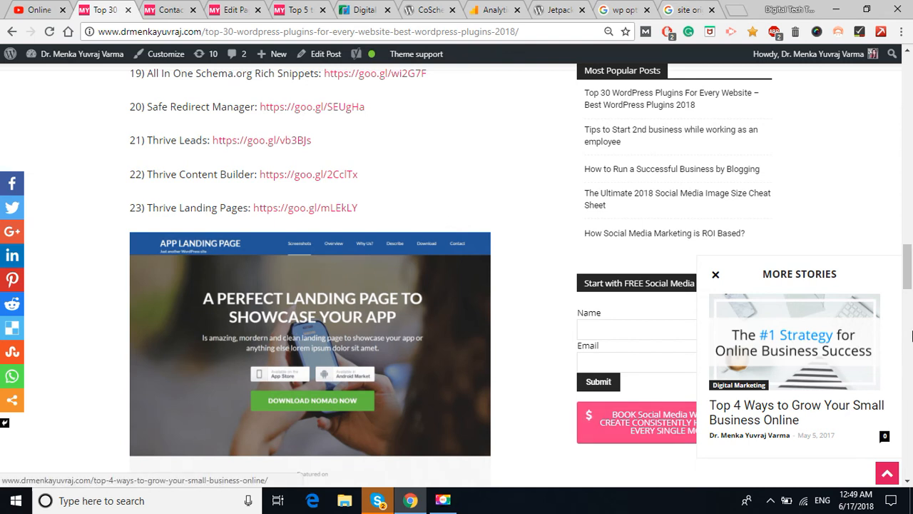
scroll(down, 3)
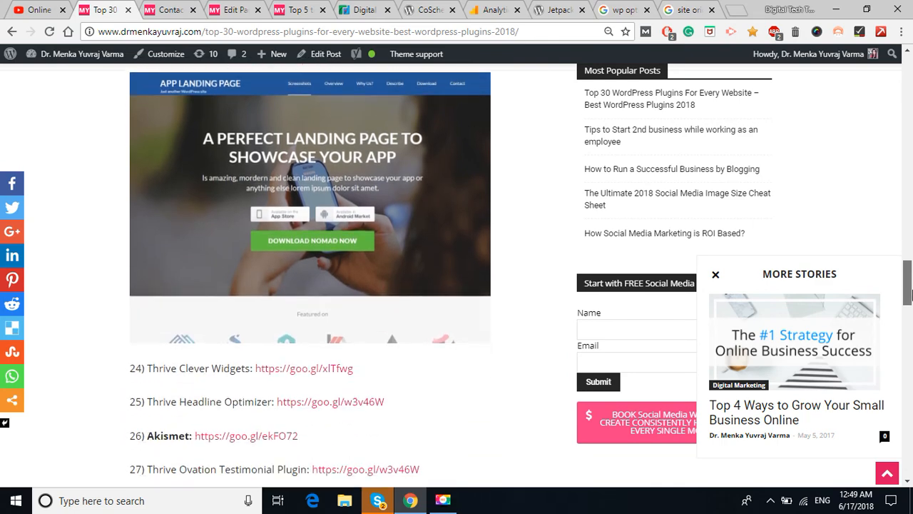
scroll(down, 3)
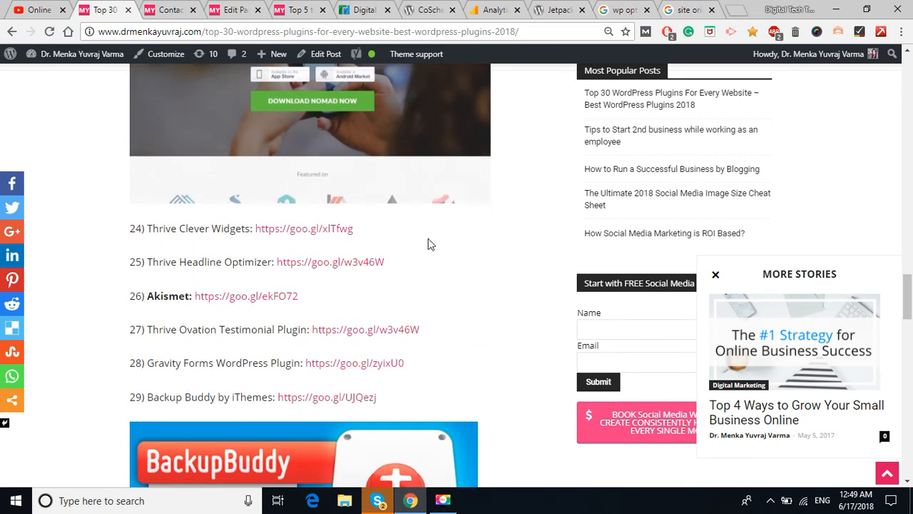
mouse_move(219, 278)
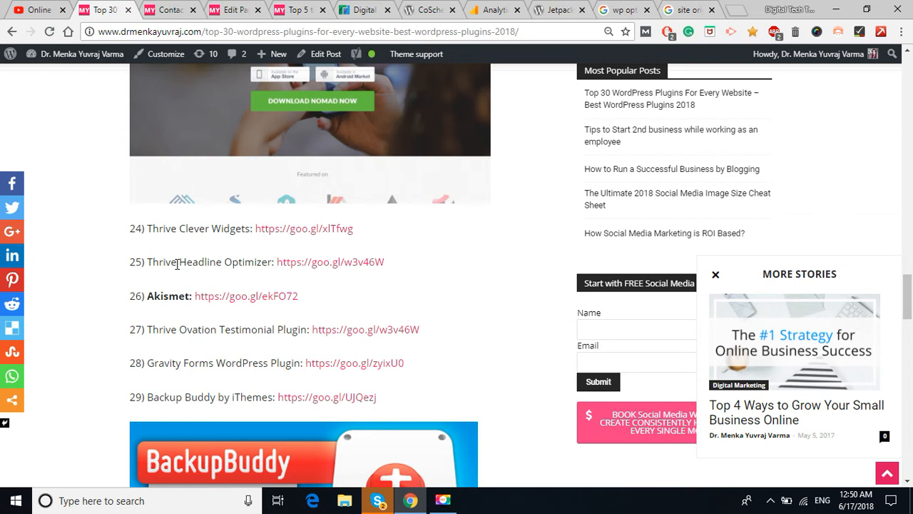
mouse_move(421, 314)
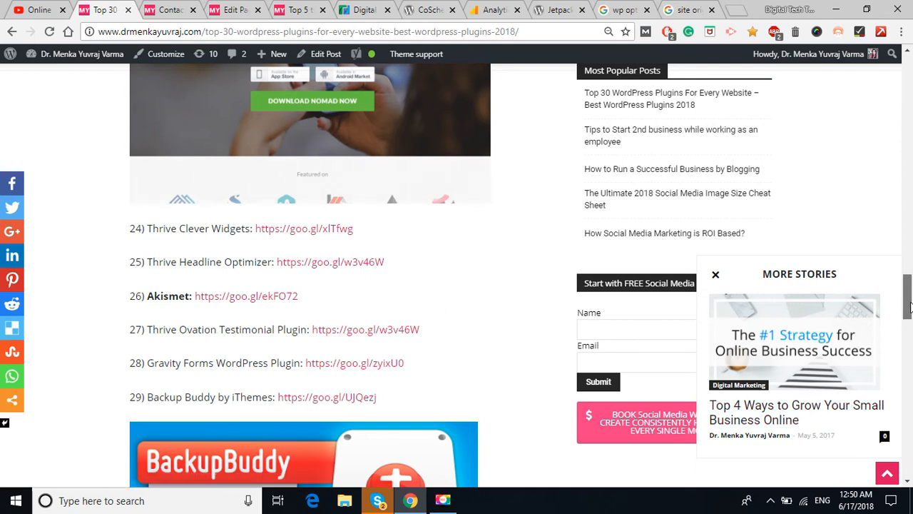
scroll(down, 3)
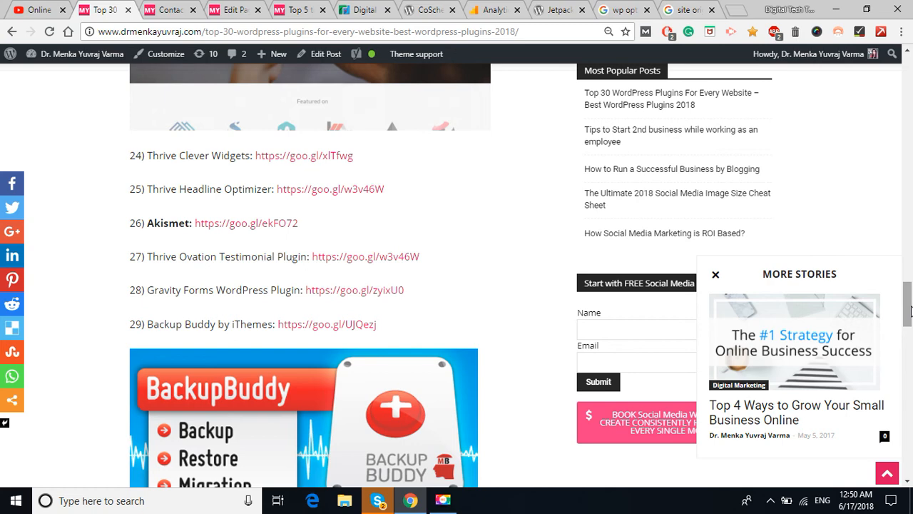
Select part of the Gravity Forms name, then scroll past BackupBuddy to the closing paragraph.
scroll(down, 3)
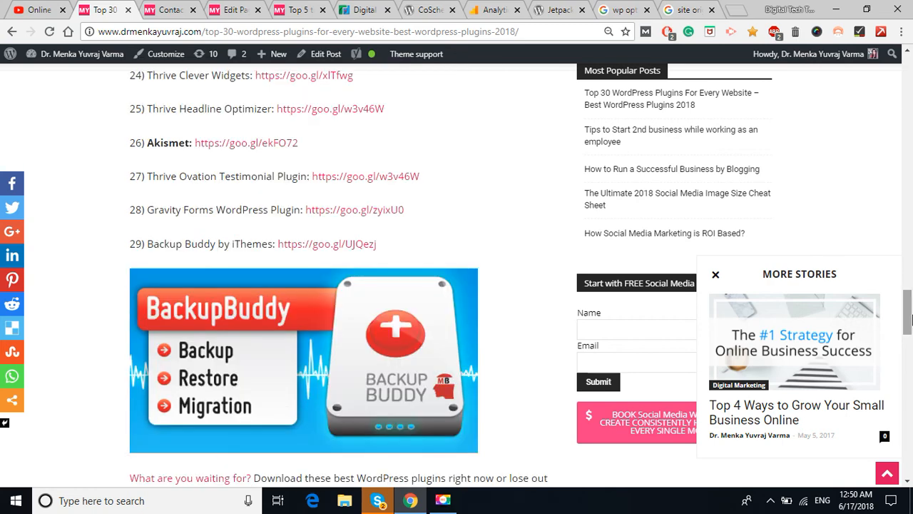
drag(164, 209, 249, 209)
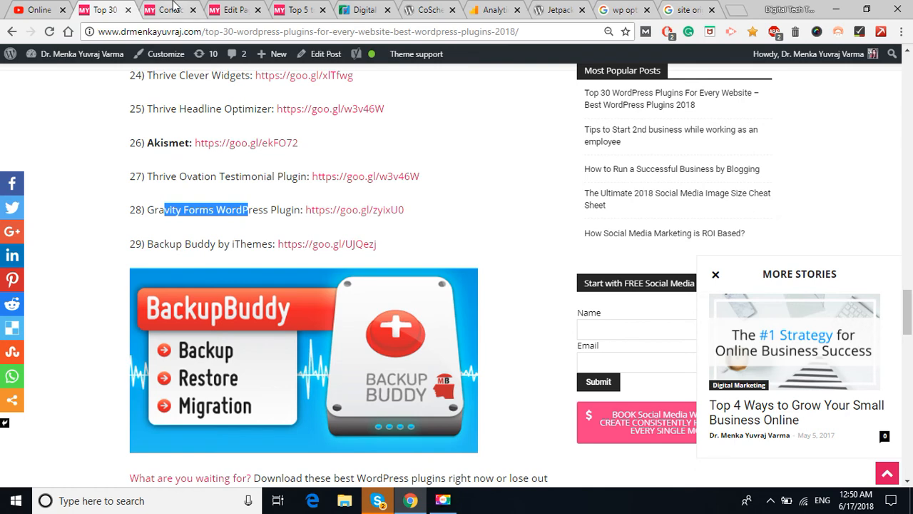
click(172, 9)
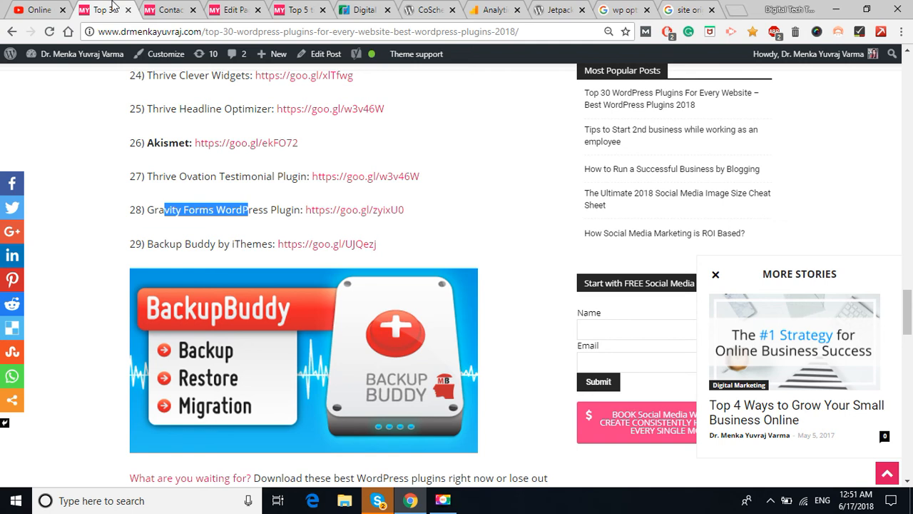
mouse_move(326, 148)
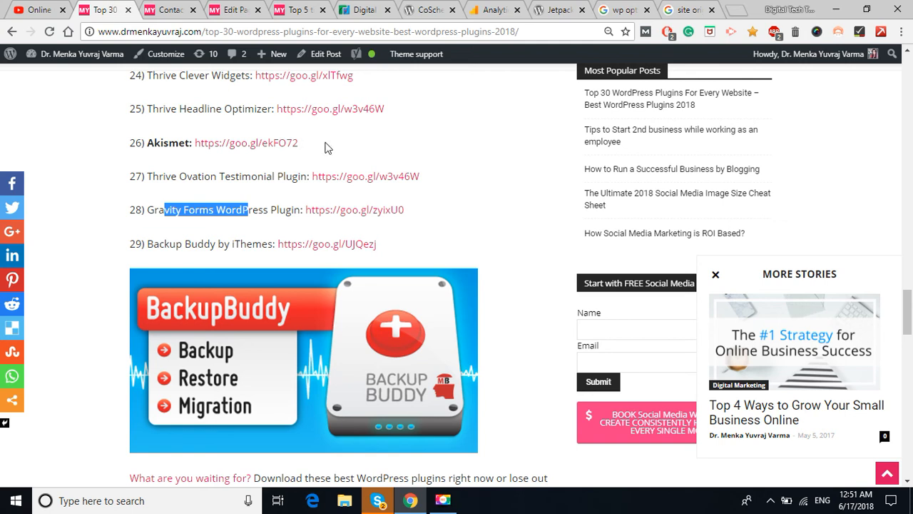
mouse_move(905, 322)
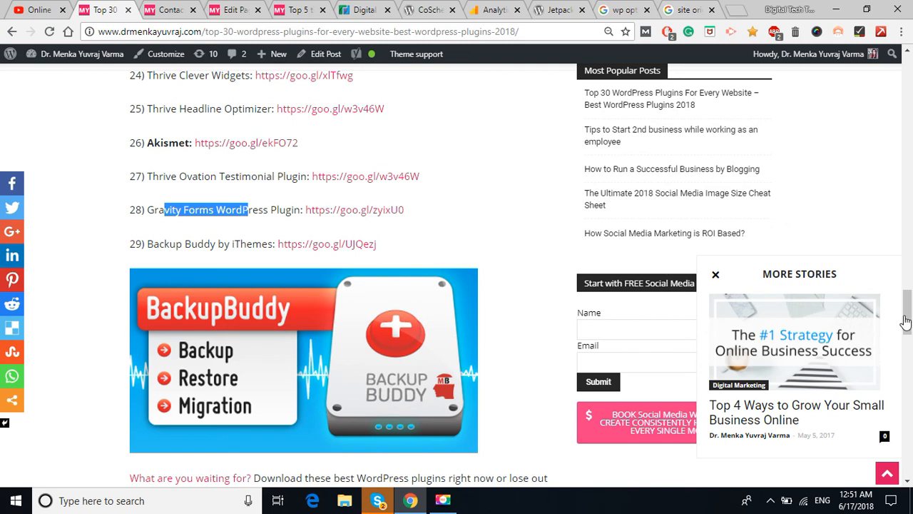
mouse_move(677, 261)
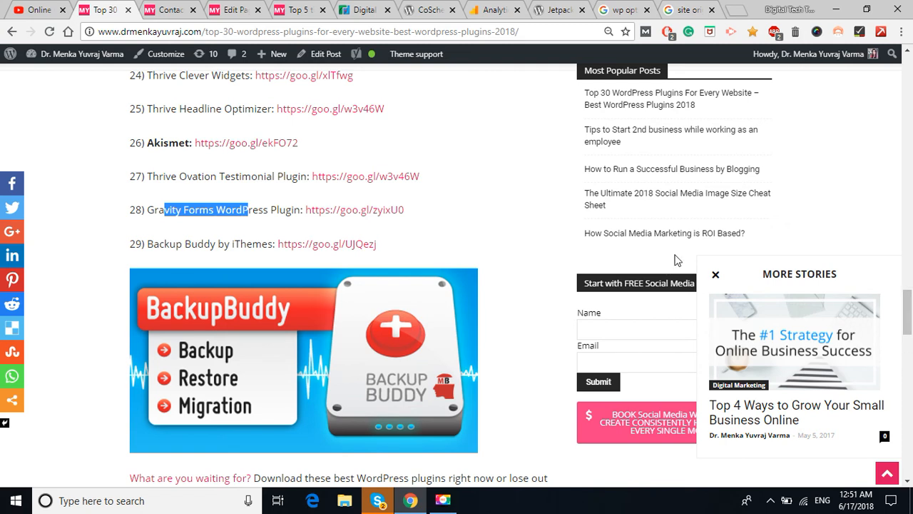
mouse_move(219, 246)
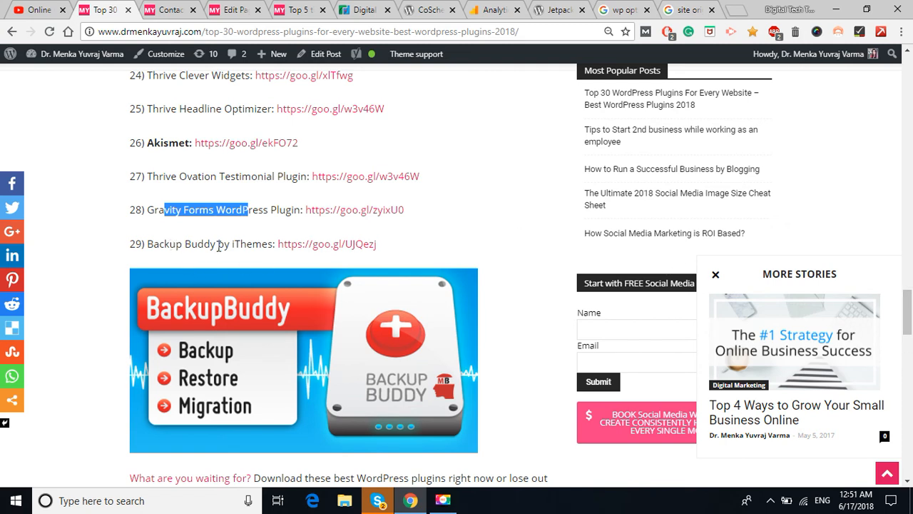
scroll(down, 3)
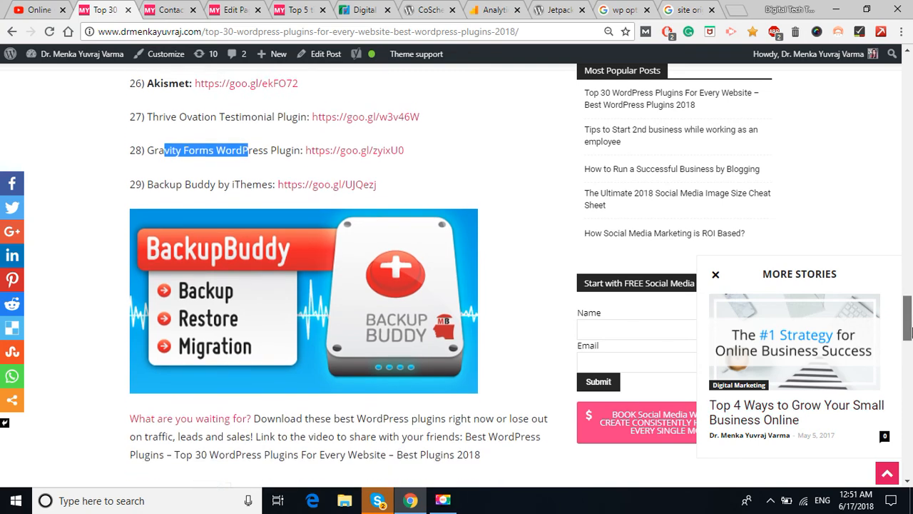
scroll(down, 3)
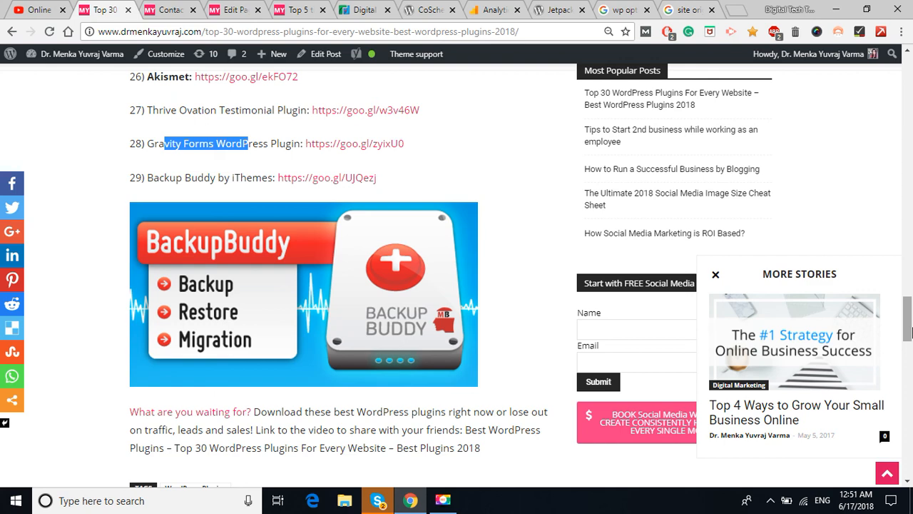
Scroll back to the Essential WordPress Plugins banner and introduction at the top.
scroll(down, 3)
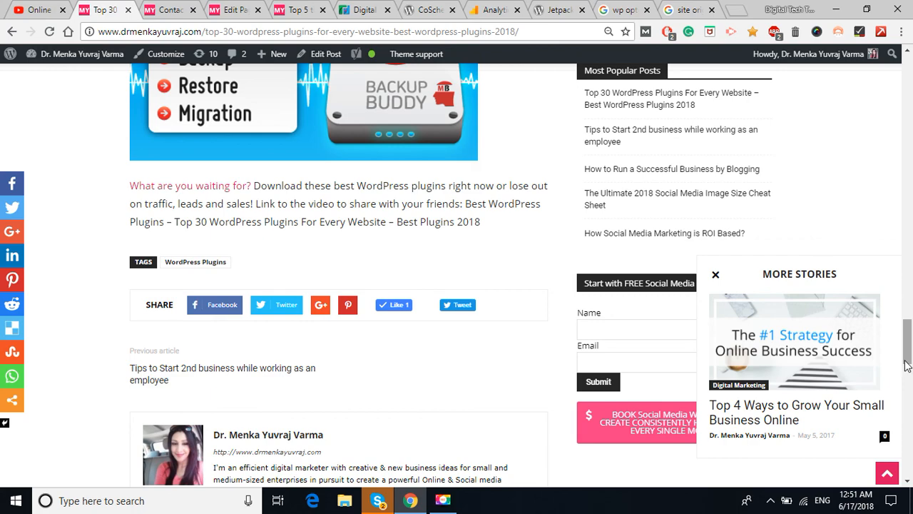
scroll(down, 3)
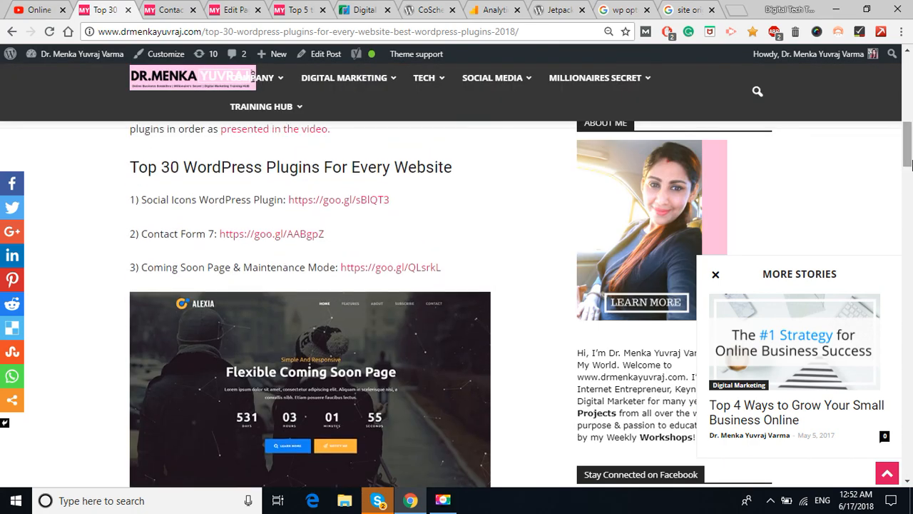
scroll(up, 3)
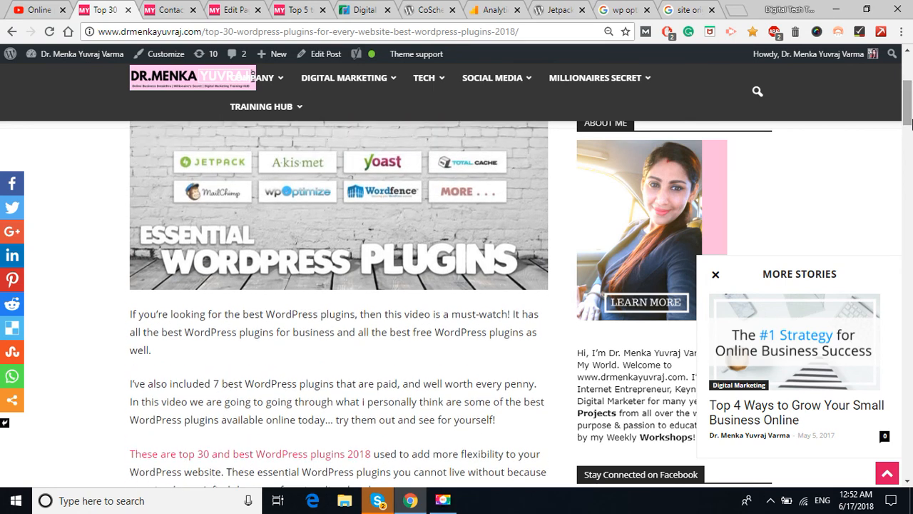
Switch to the far-left YouTube tab with the Online Business Breakthru channel home.
click(34, 9)
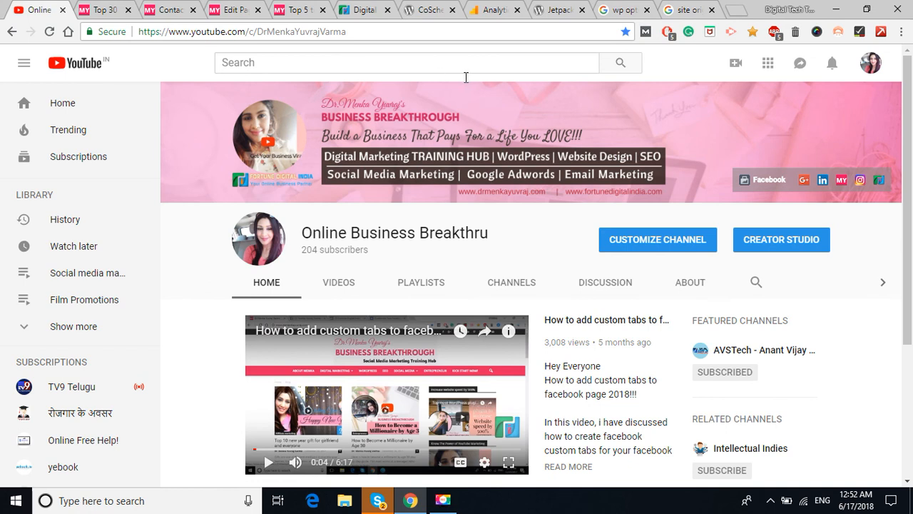
mouse_move(829, 94)
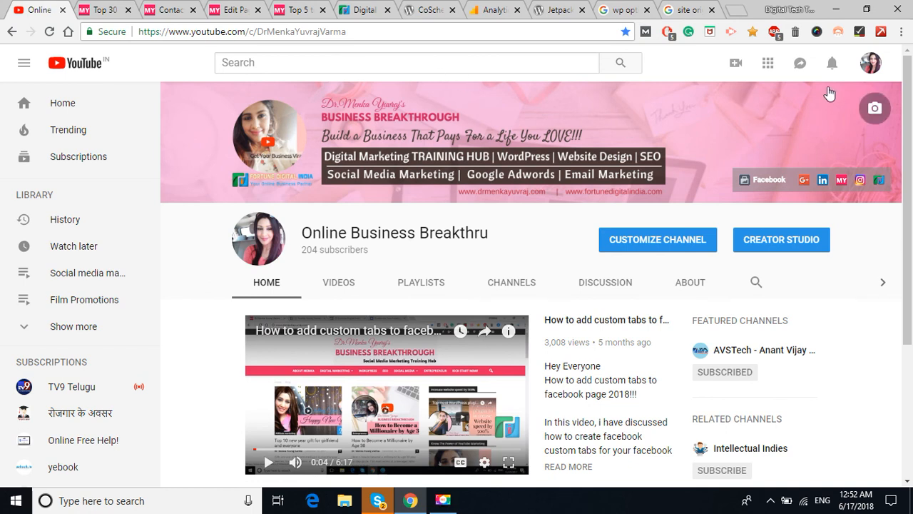